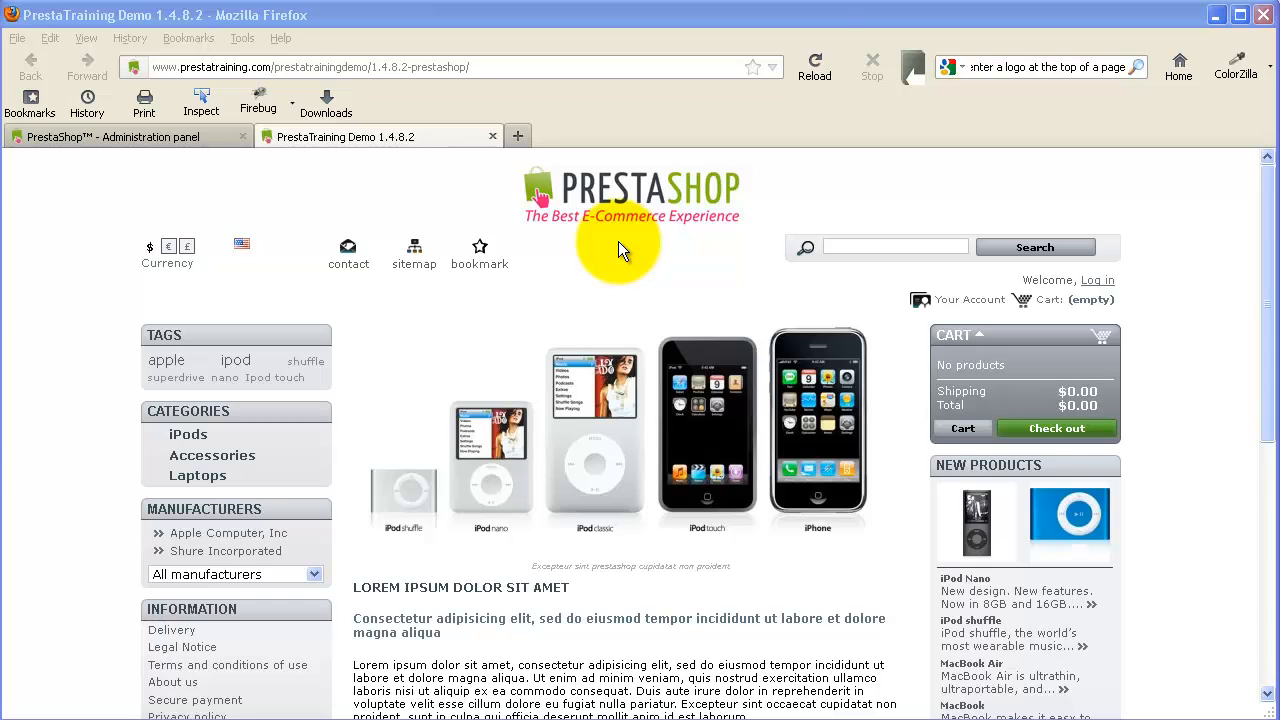
mouse_move(632, 210)
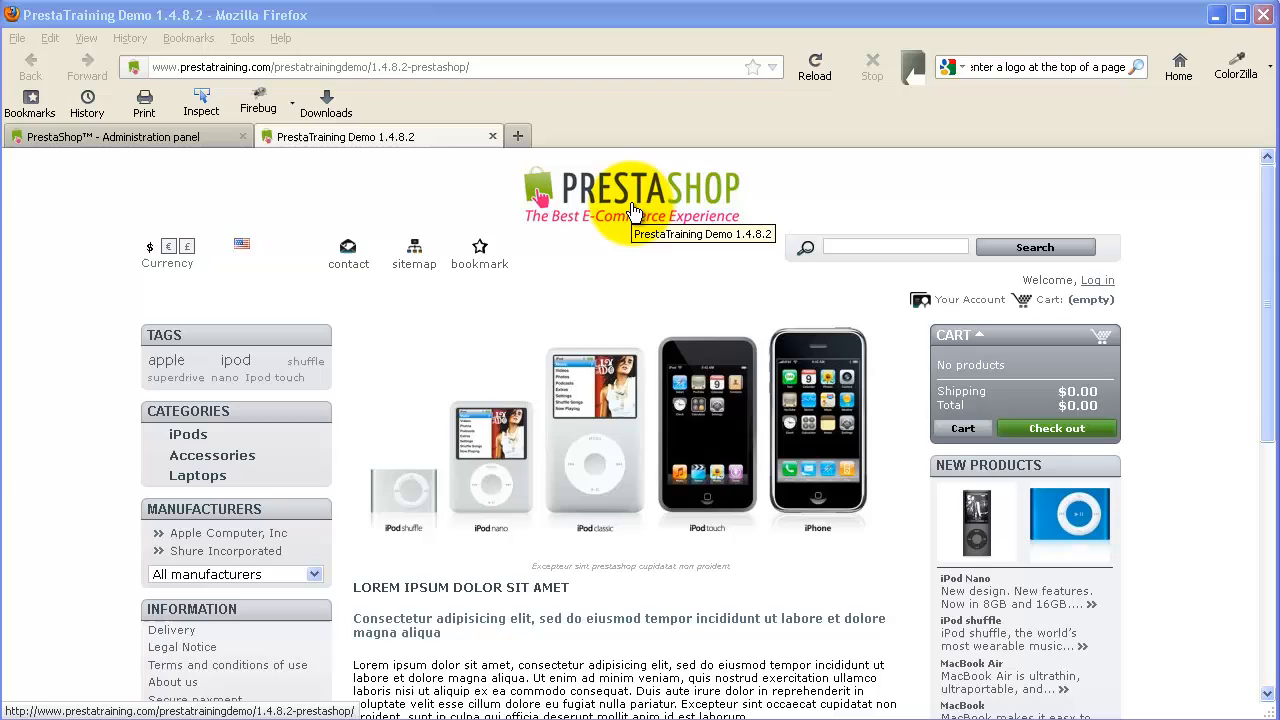
mouse_move(630, 248)
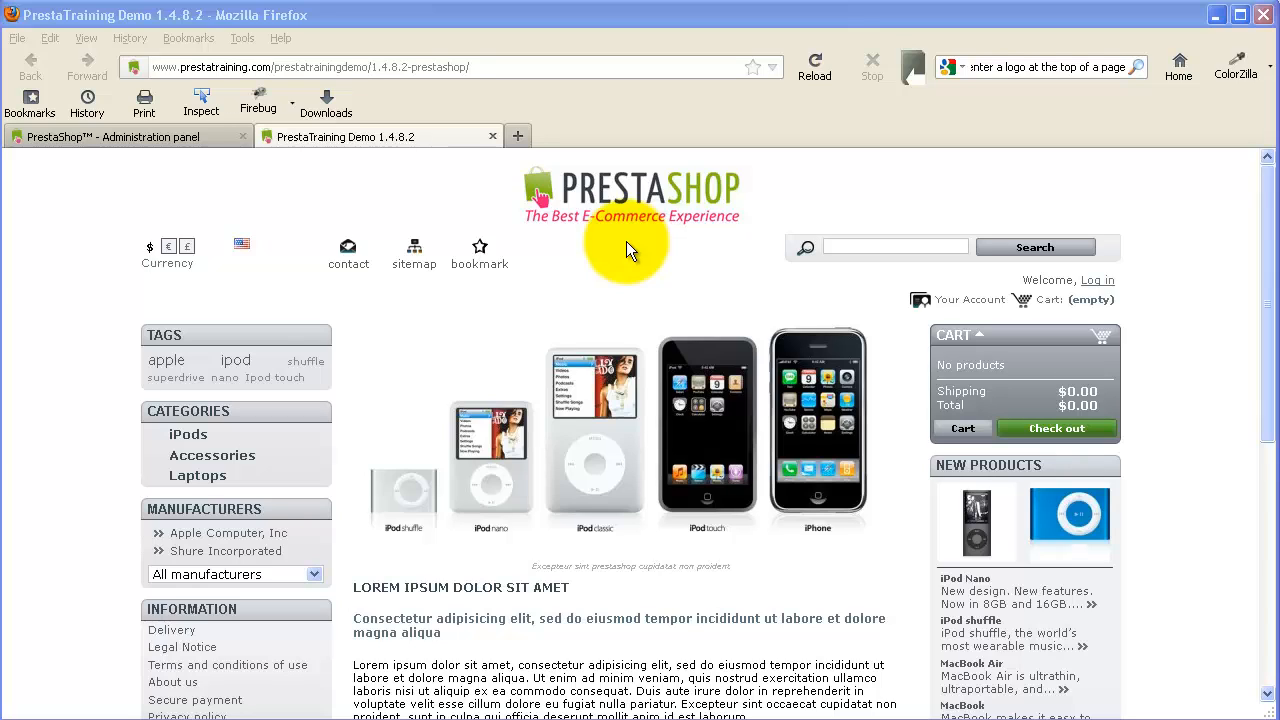
mouse_move(740, 222)
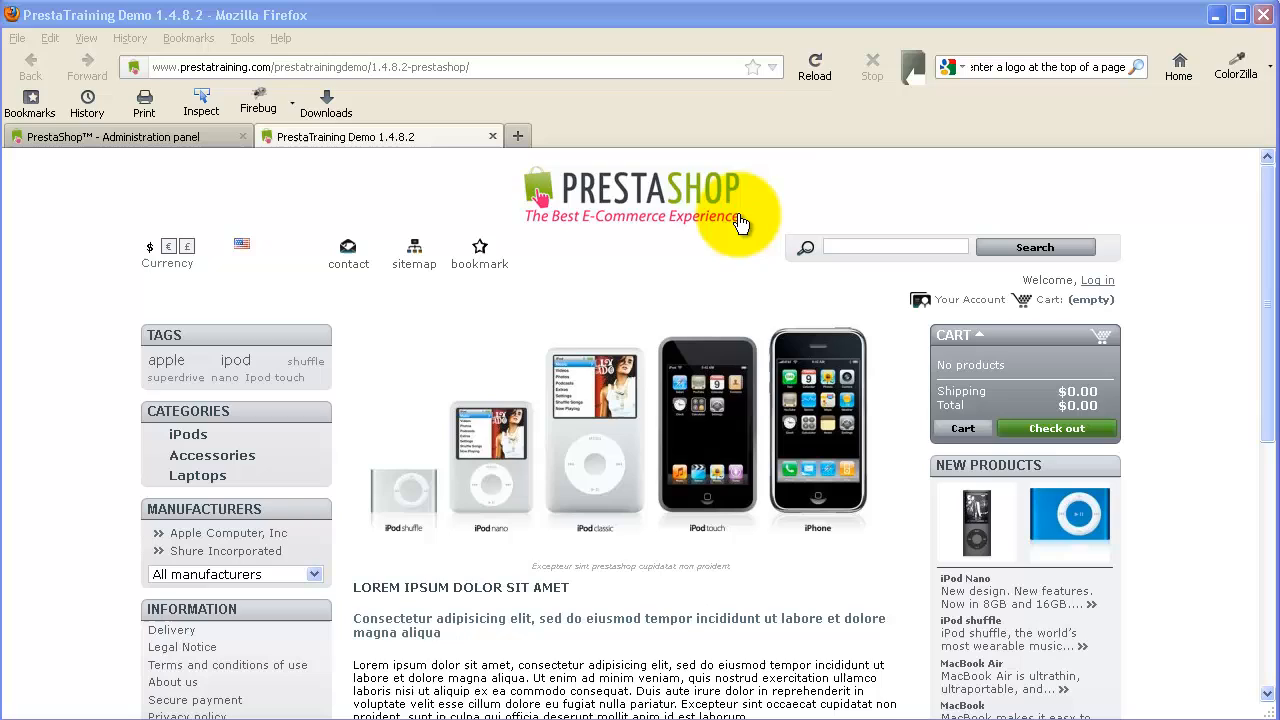
mouse_move(572, 218)
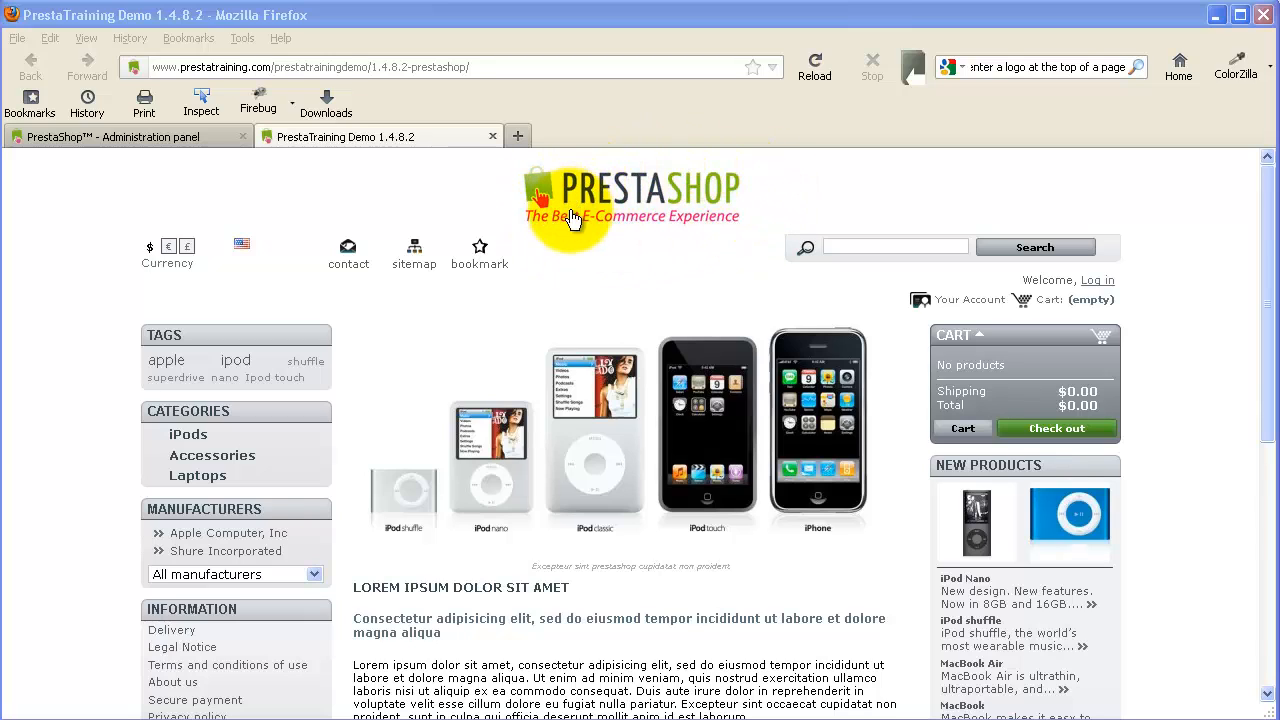
mouse_move(650, 248)
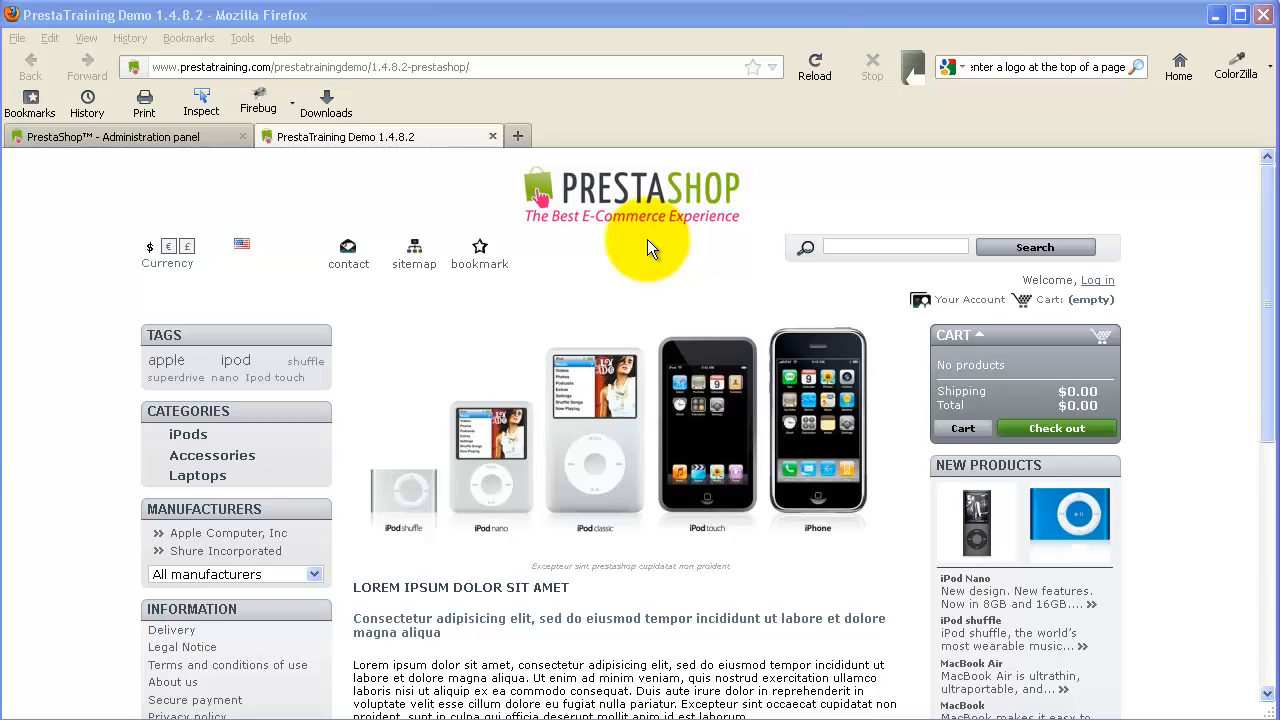
mouse_move(640, 262)
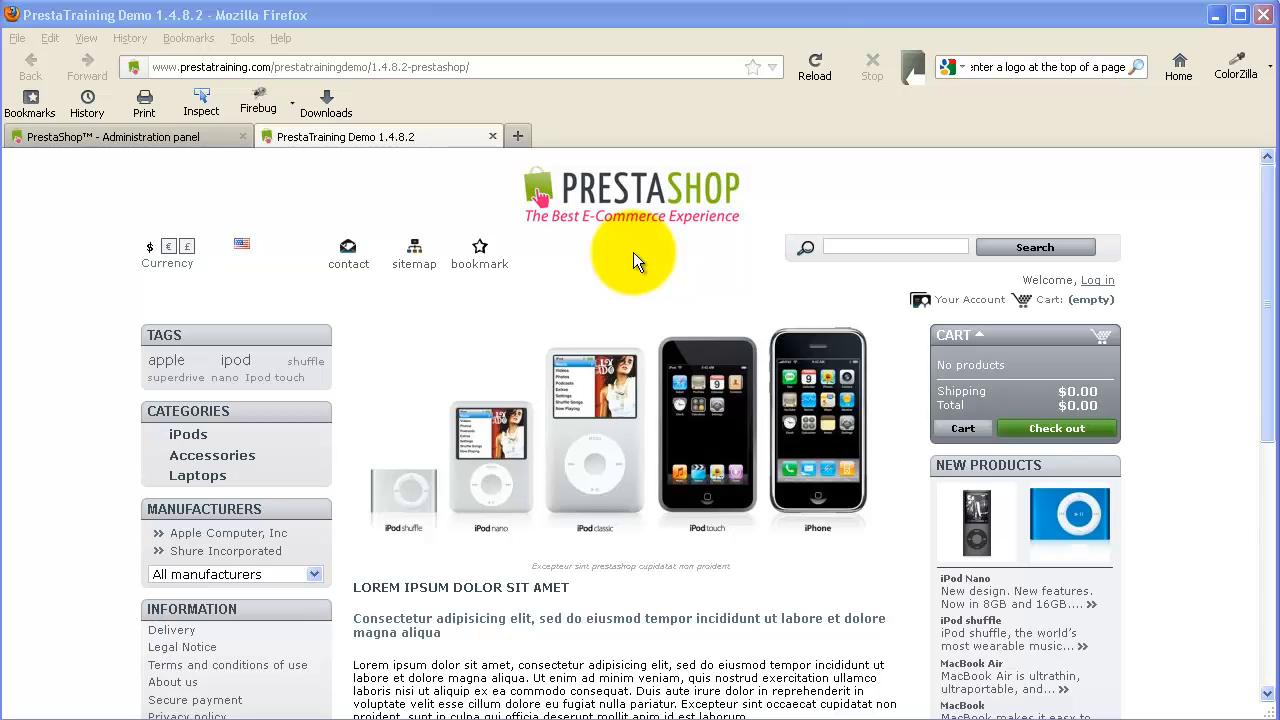
mouse_move(430, 656)
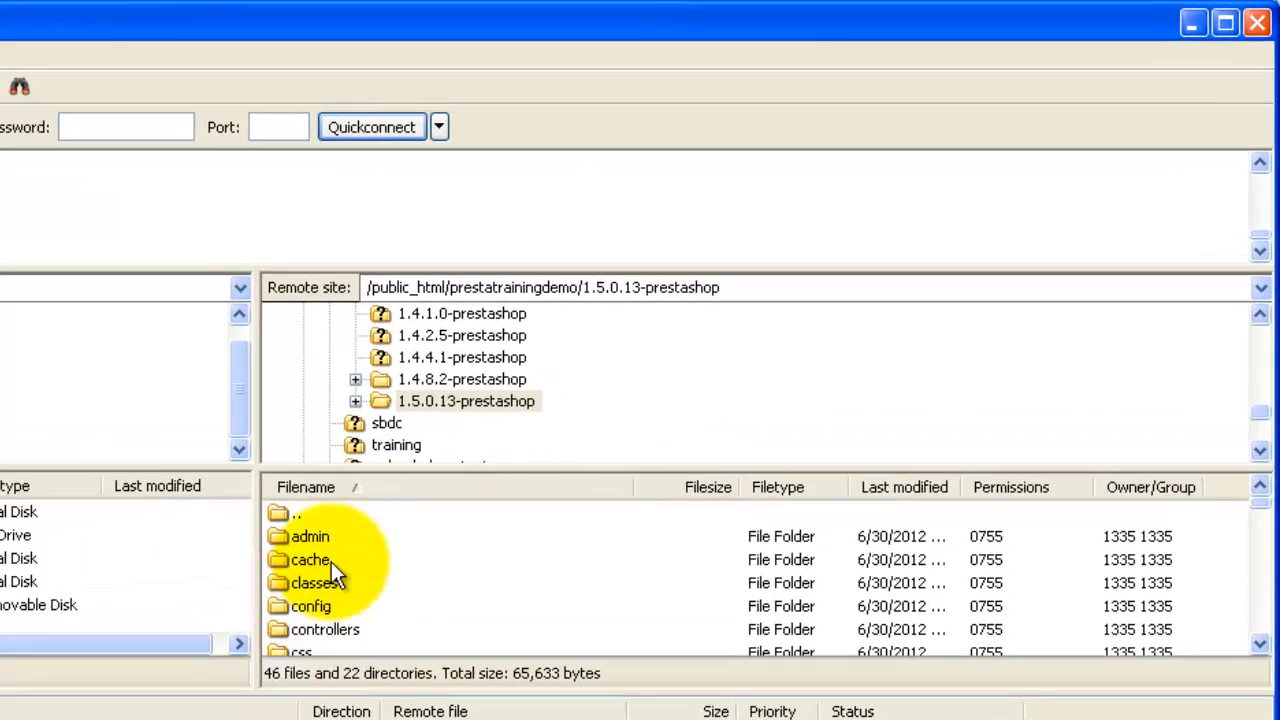
mouse_move(424, 390)
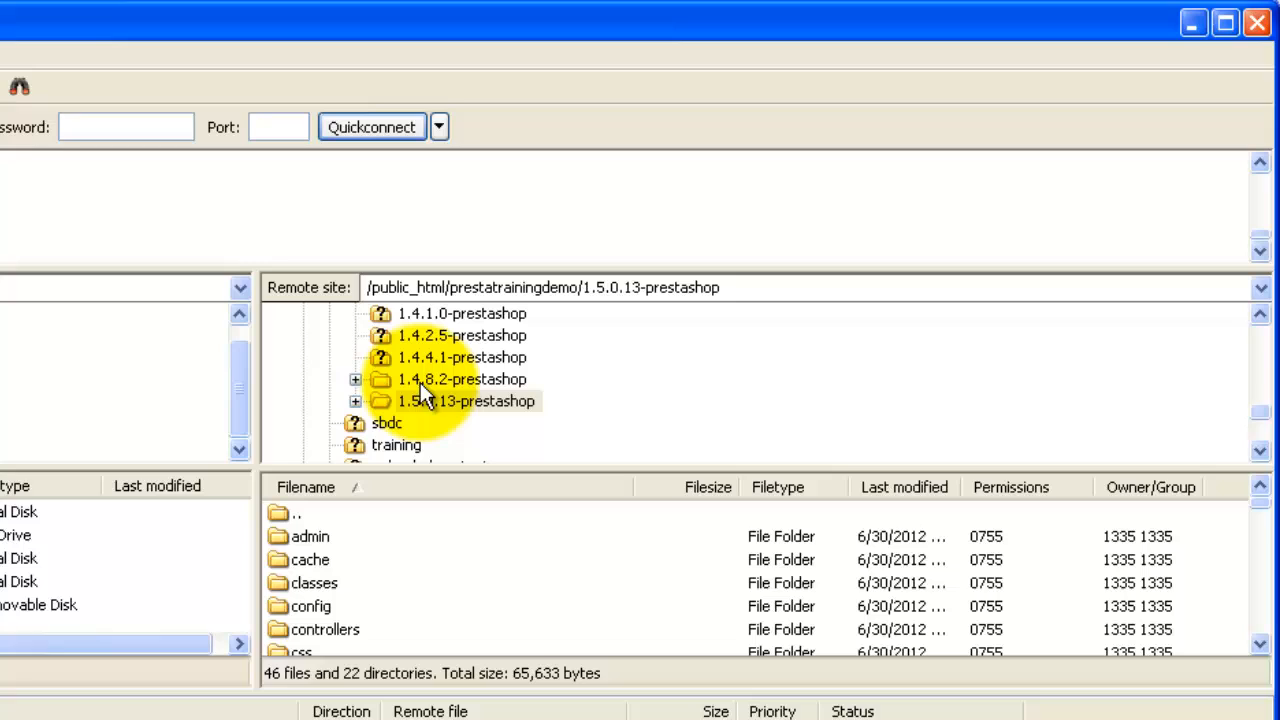
- Browse the remote 1.4.8.2-prestashop site into its themes/prestashop folder
click(460, 380)
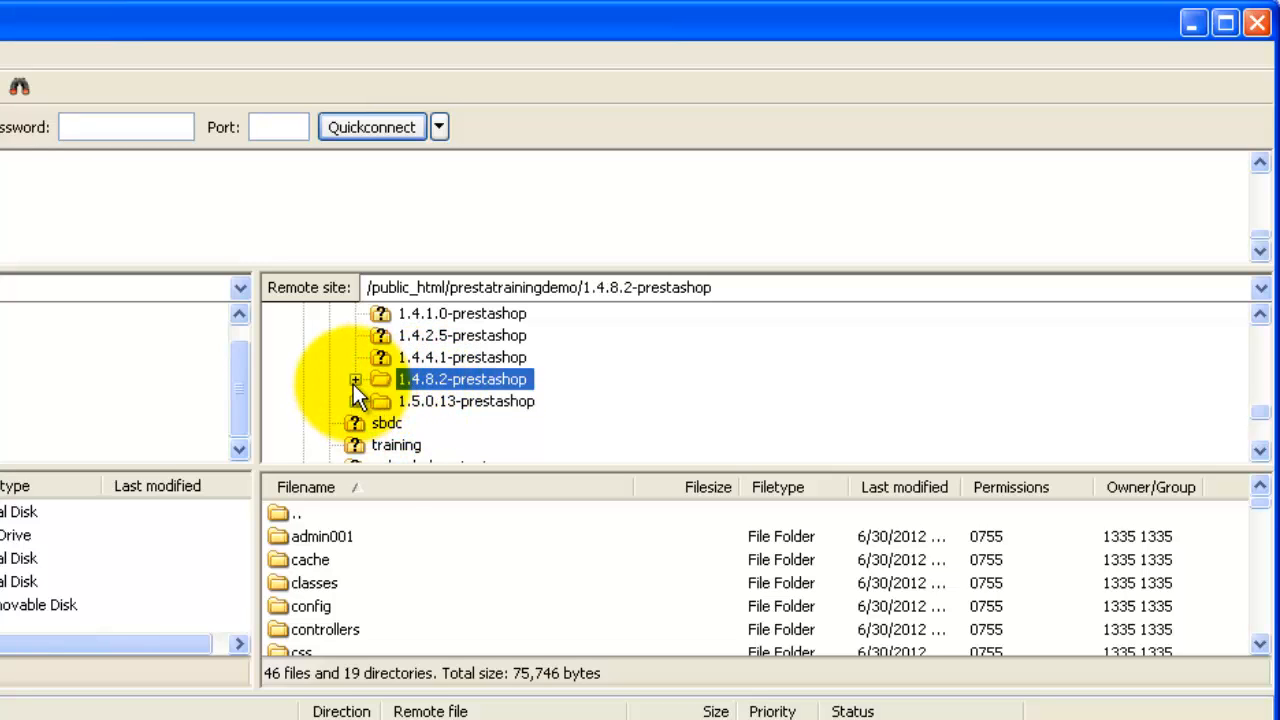
click(356, 380)
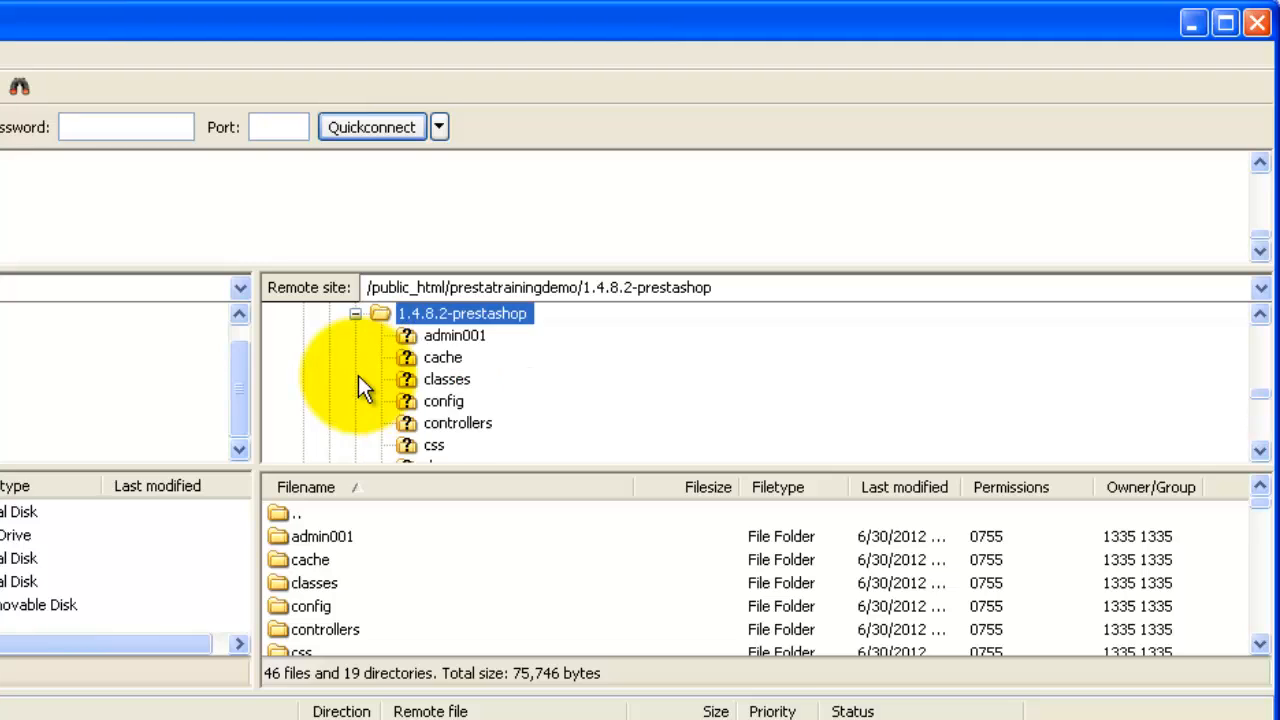
mouse_move(476, 432)
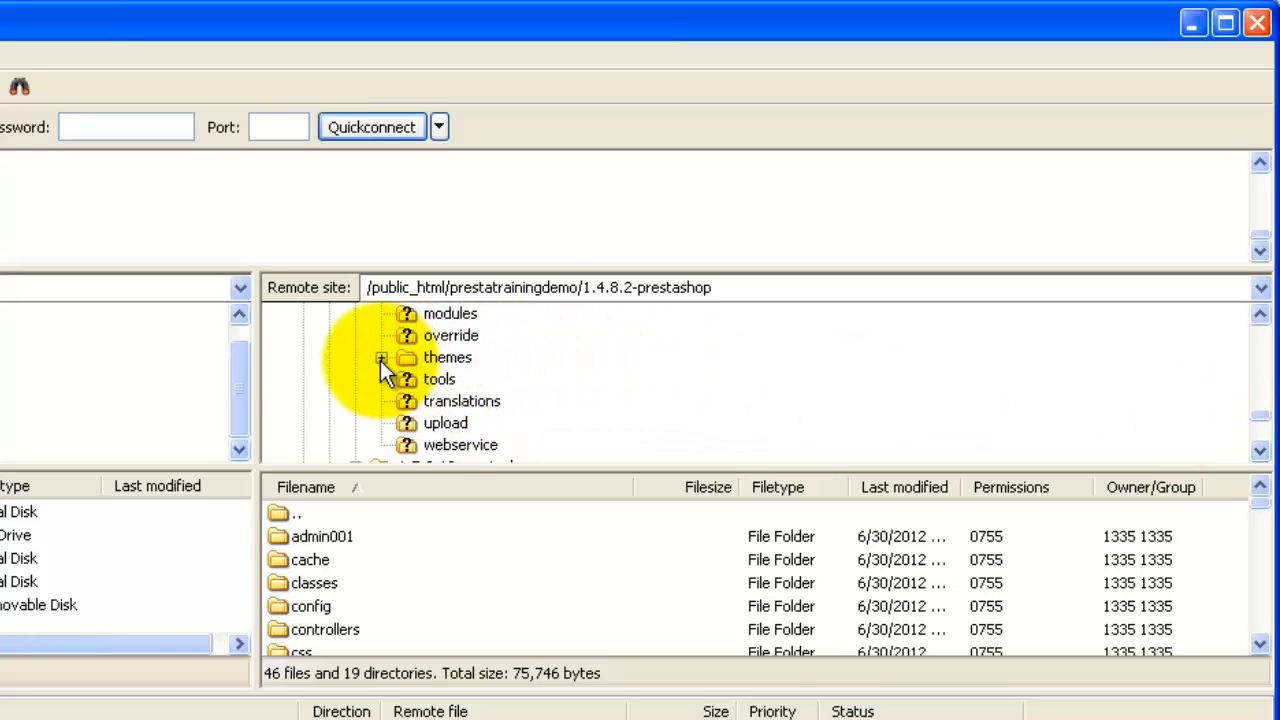
click(380, 356)
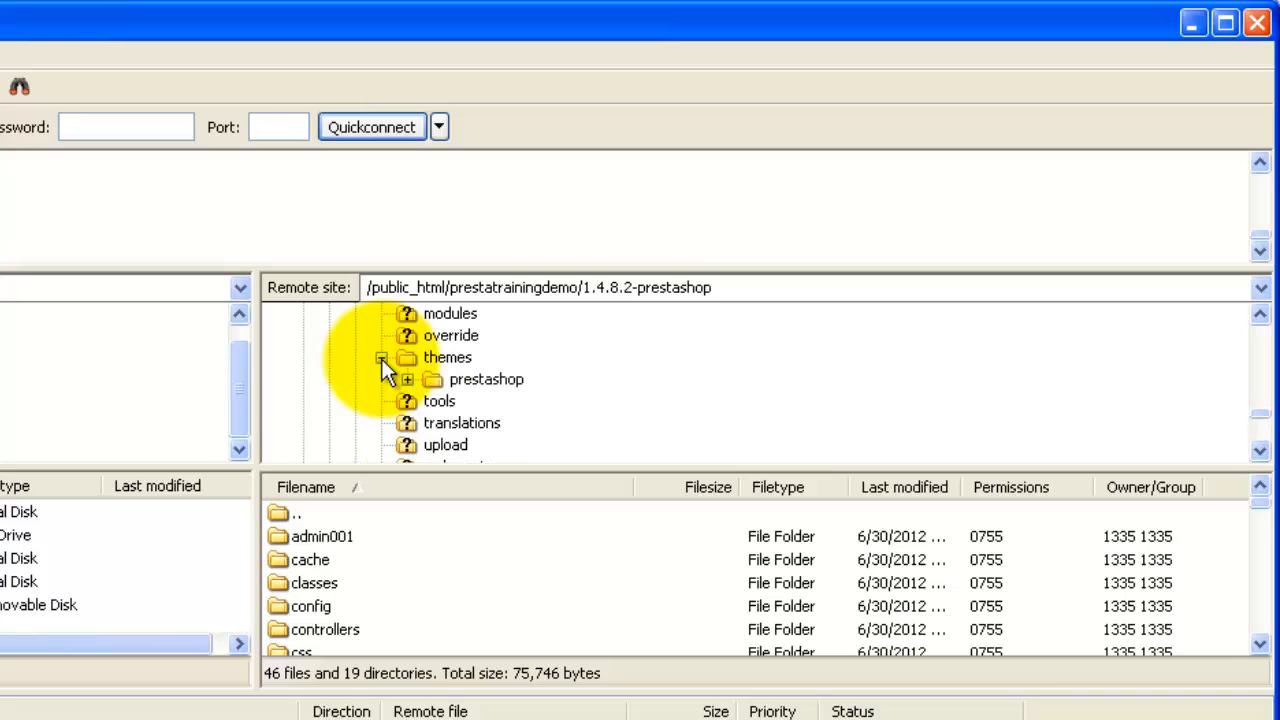
mouse_move(462, 400)
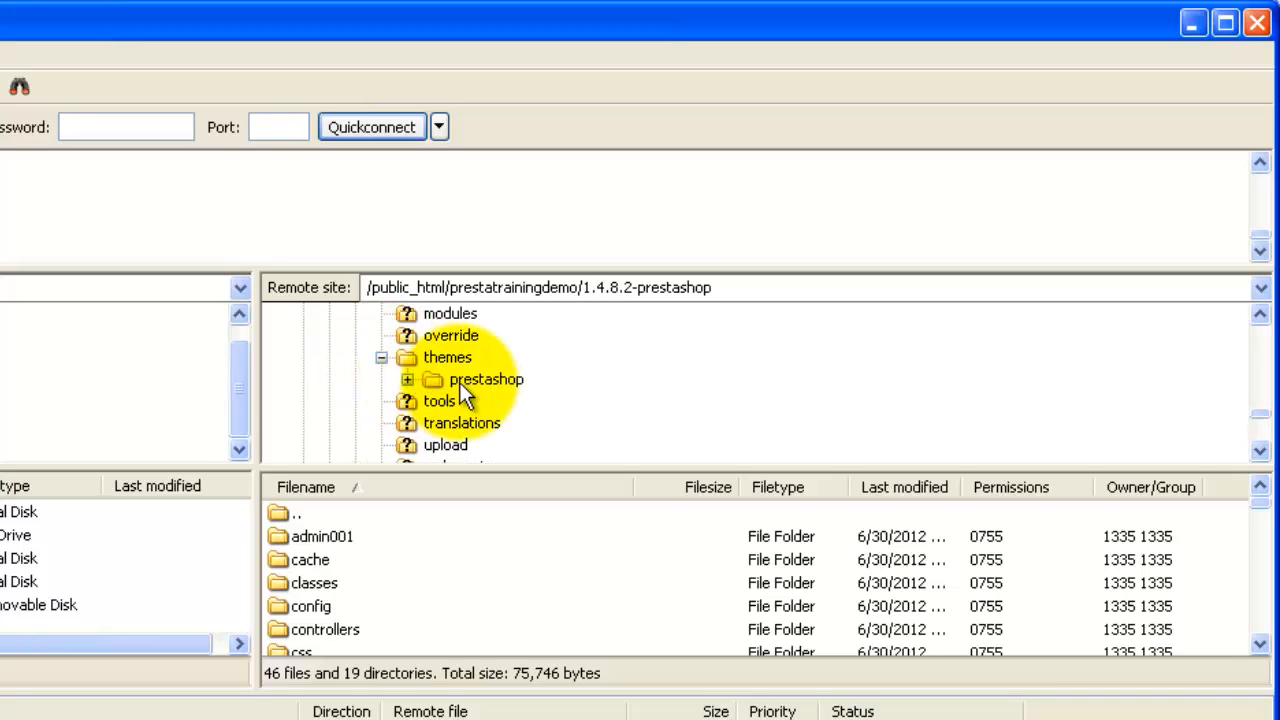
mouse_move(490, 384)
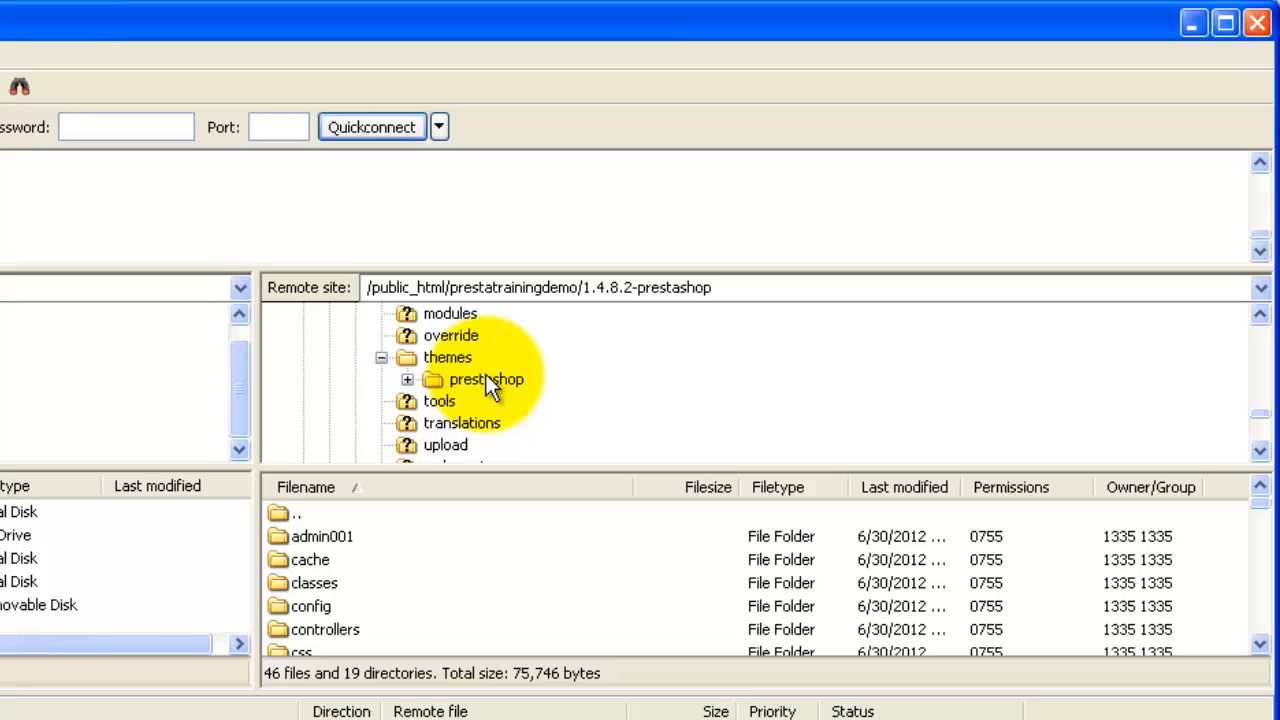
click(448, 356)
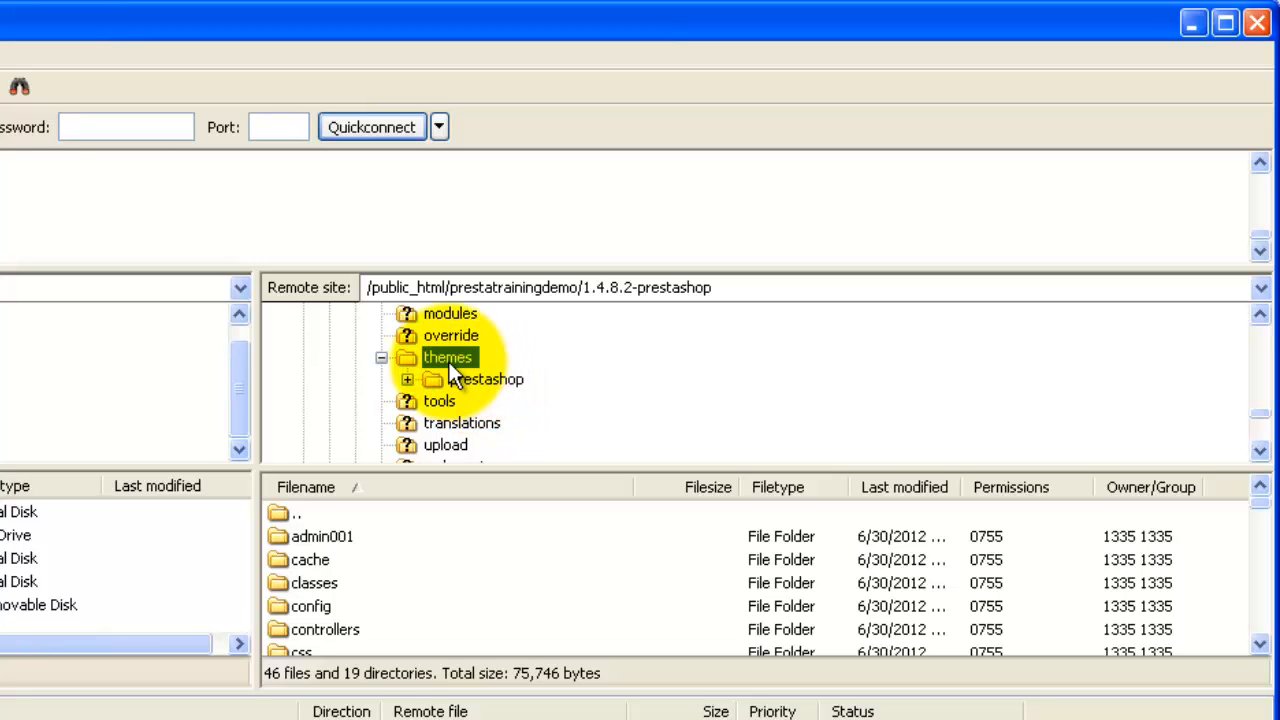
click(448, 356)
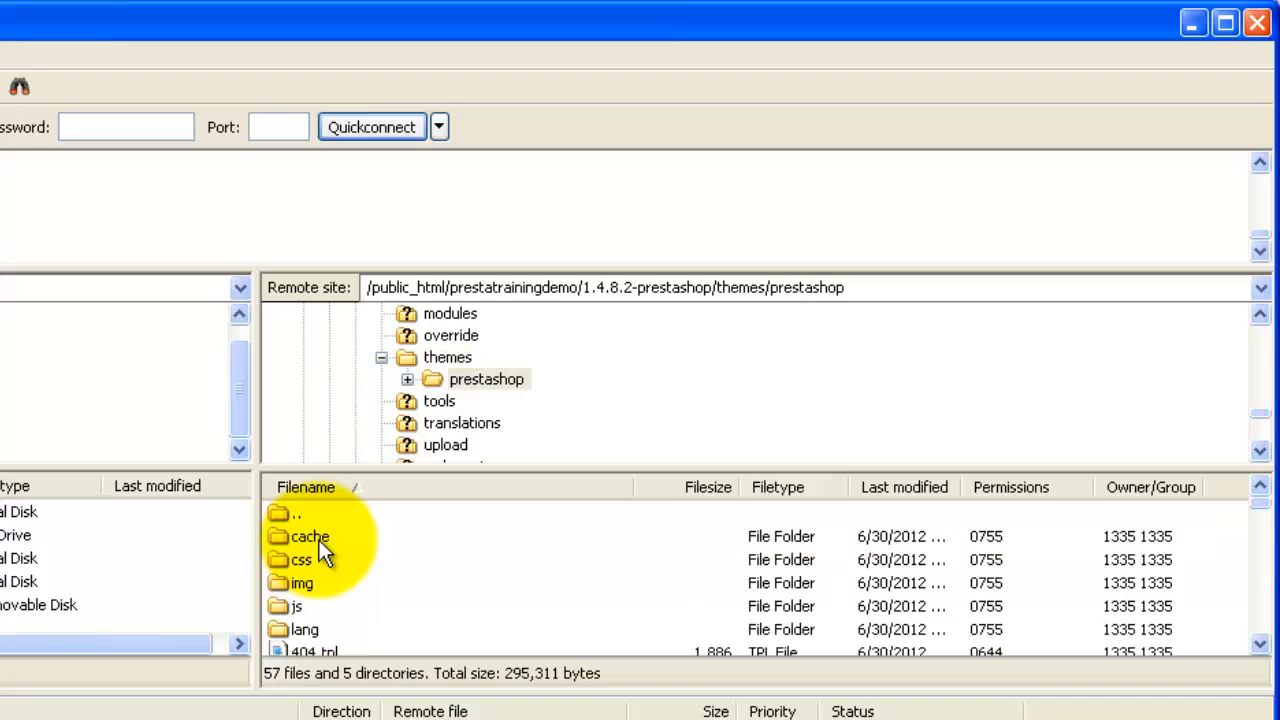
mouse_move(304, 560)
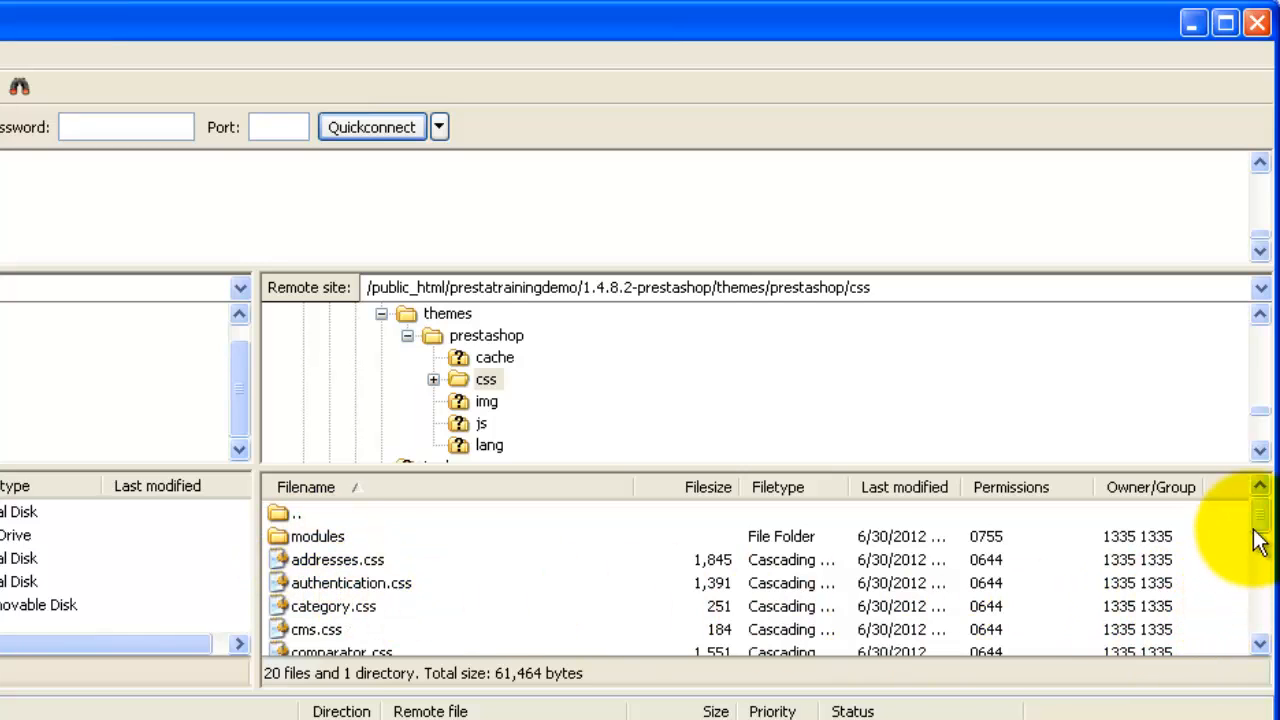
- Edit css/global.css via View/Edit, discarding the local copy and downloading it anew
scroll(down, 3)
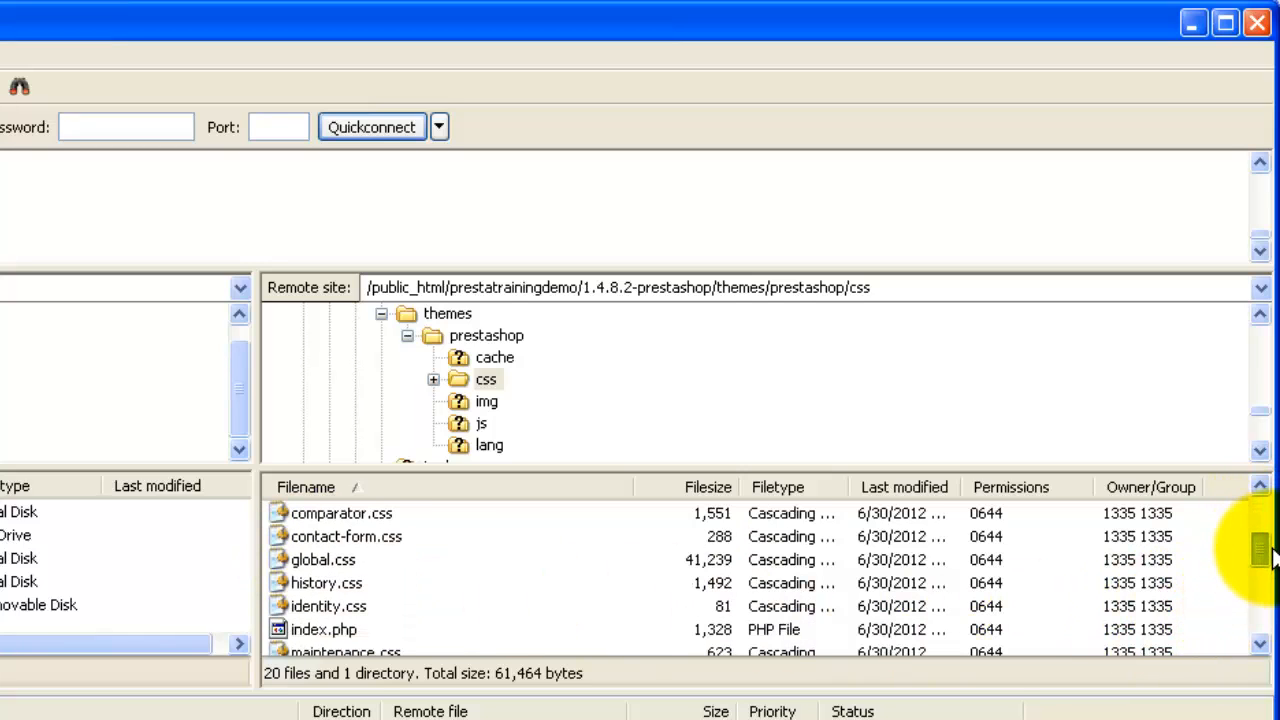
mouse_move(344, 570)
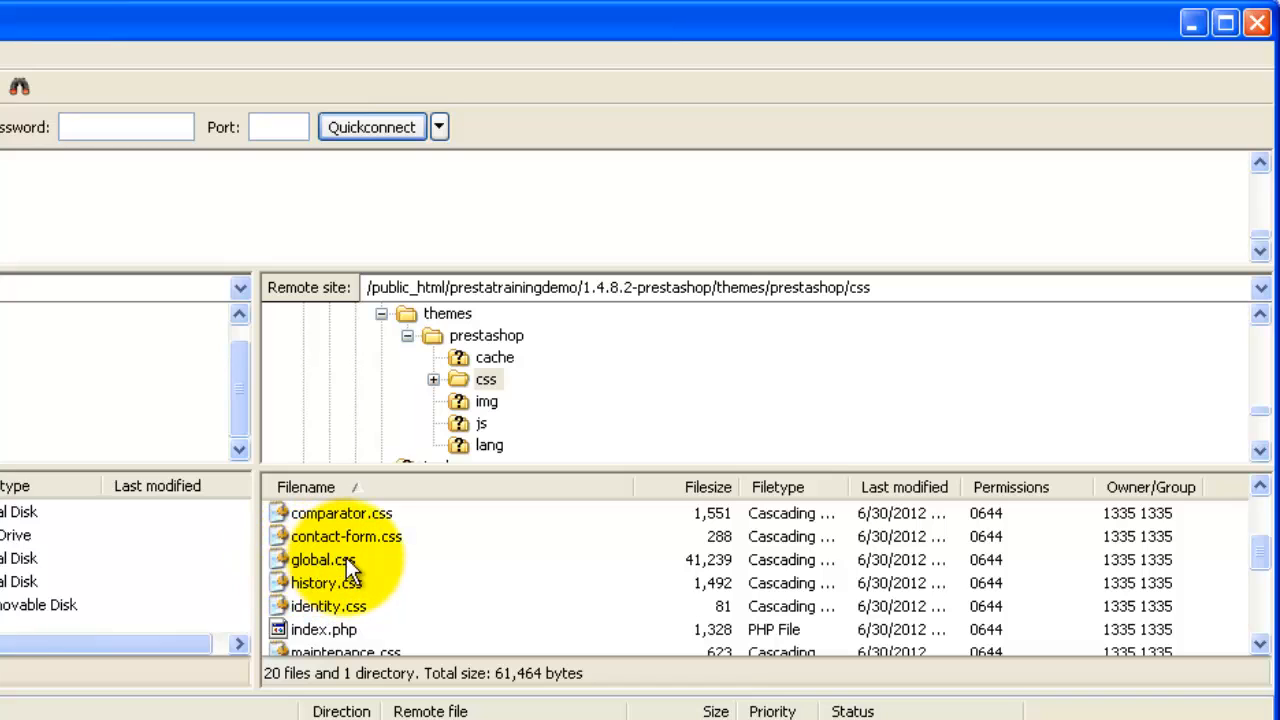
click(322, 560)
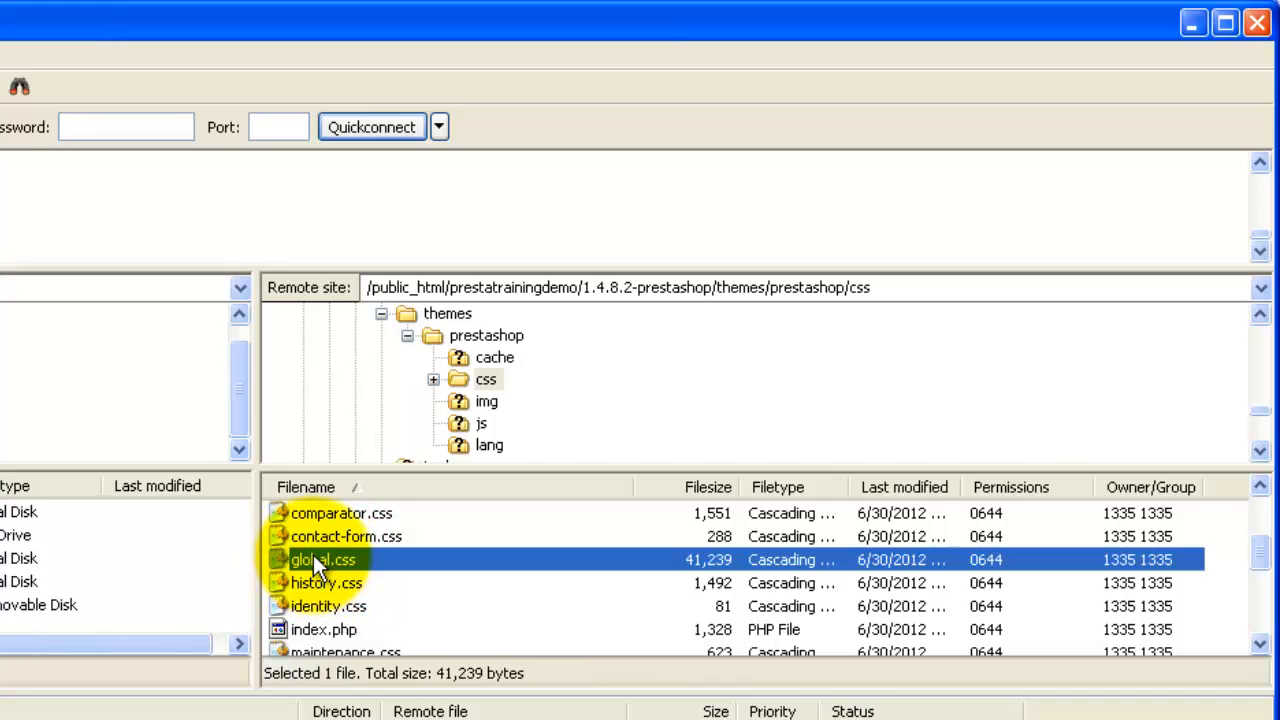
right_click(322, 560)
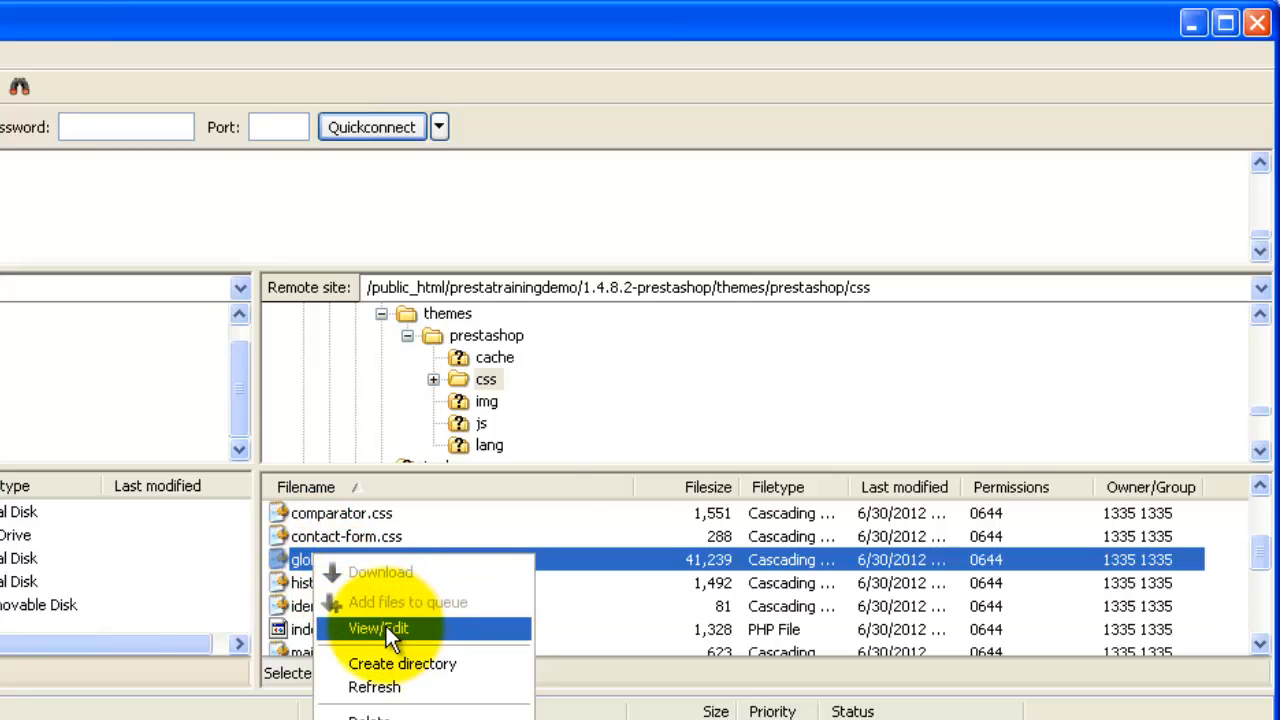
click(378, 628)
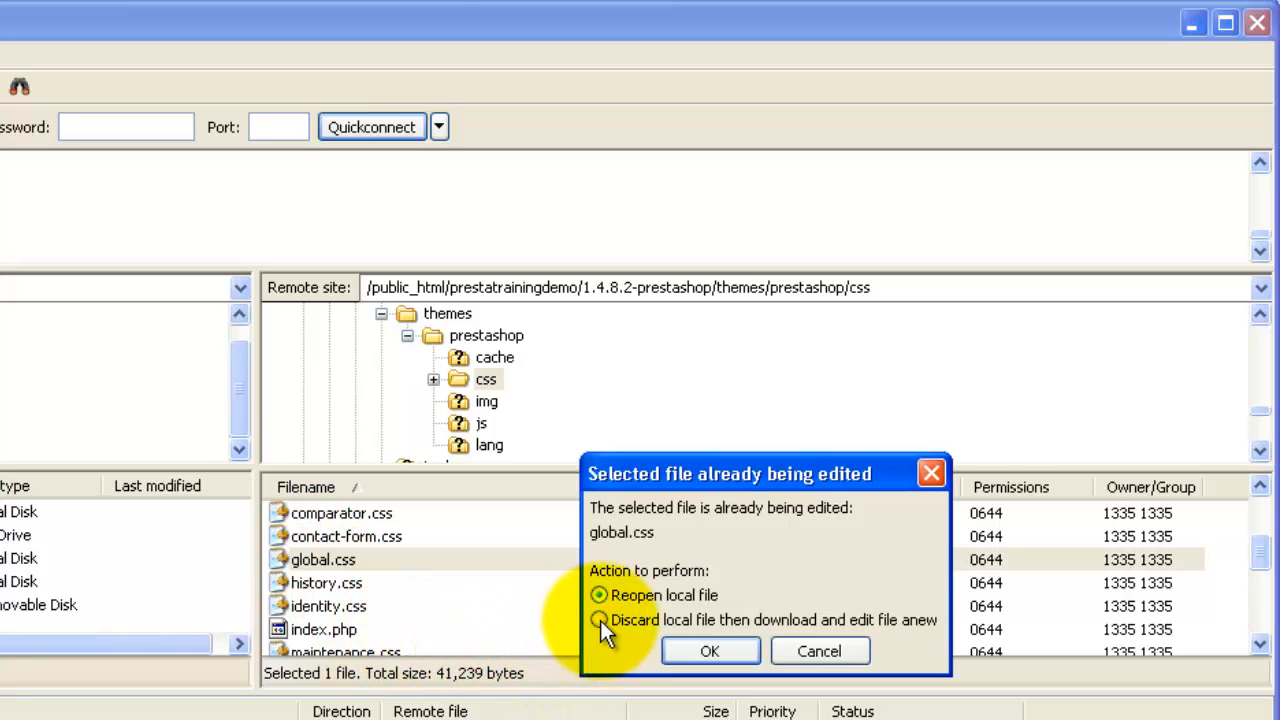
click(598, 620)
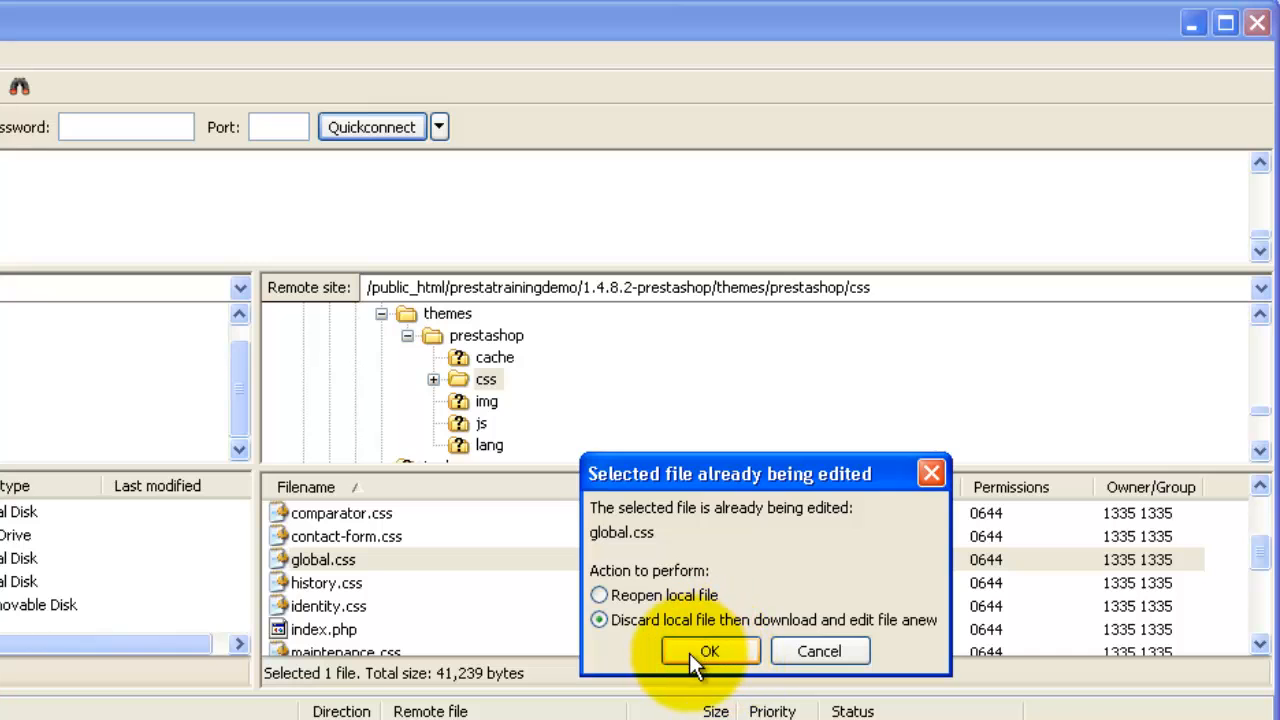
click(708, 652)
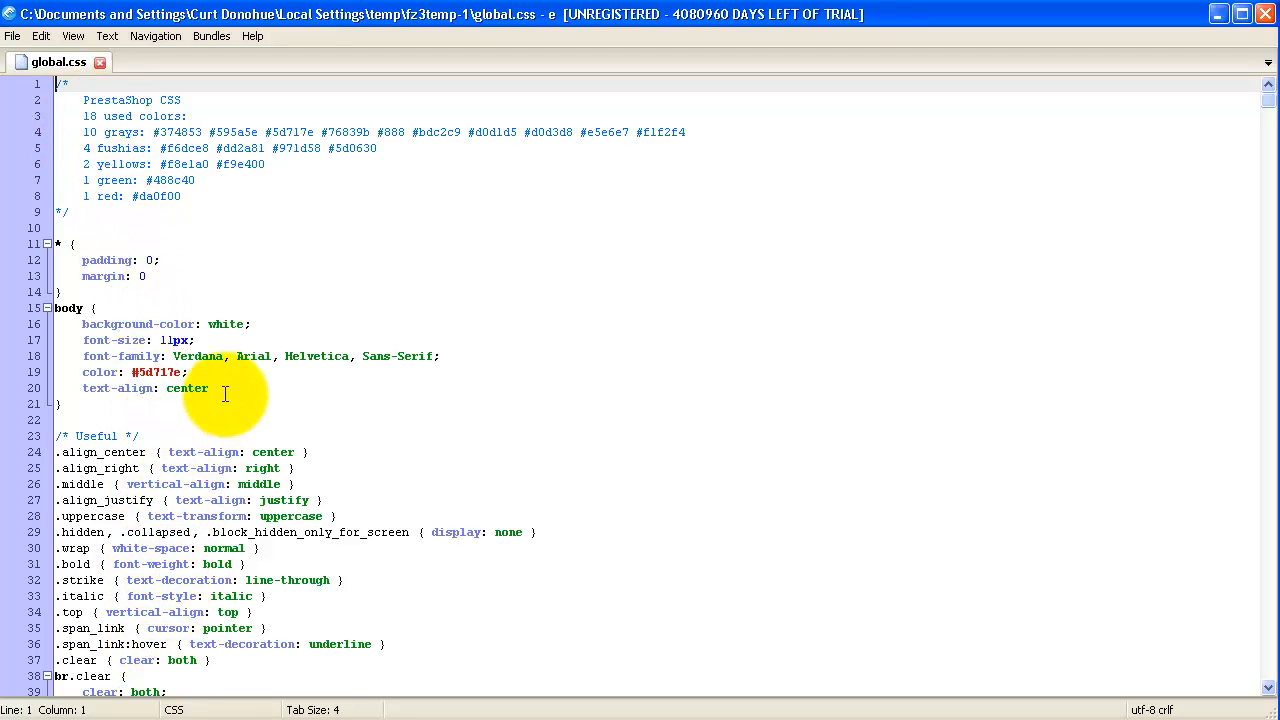
mouse_move(292, 404)
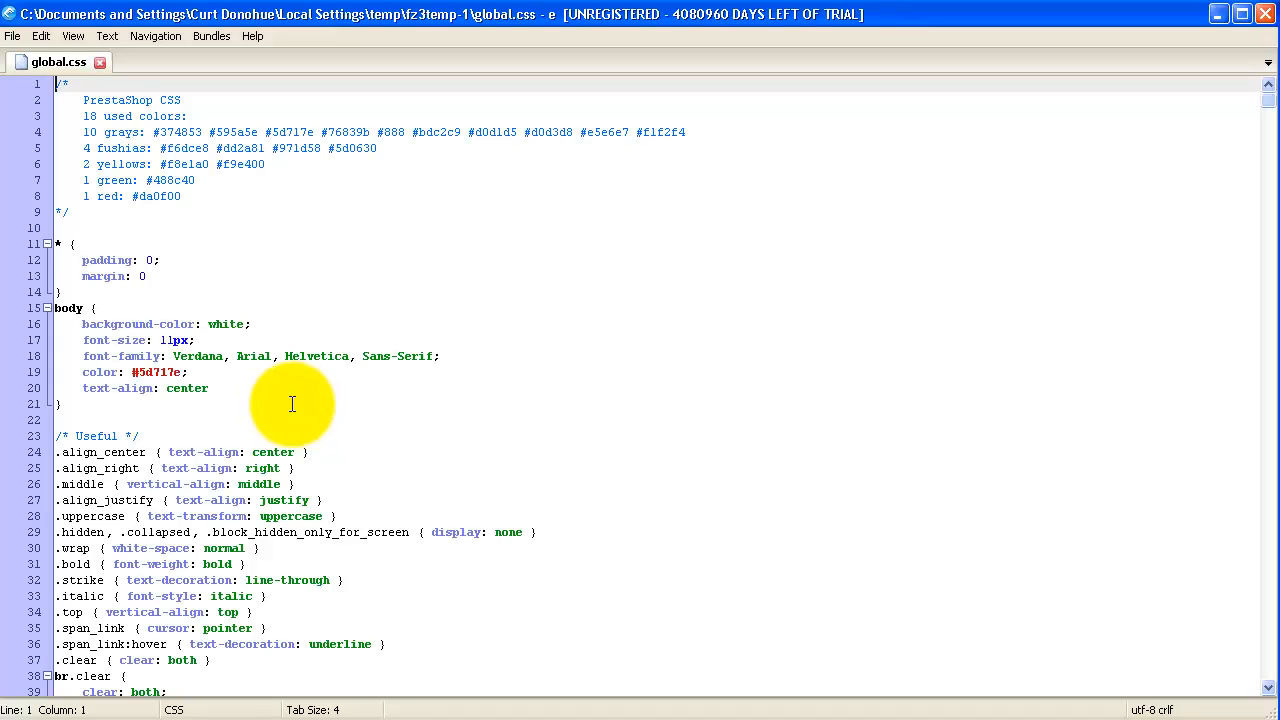
mouse_move(334, 476)
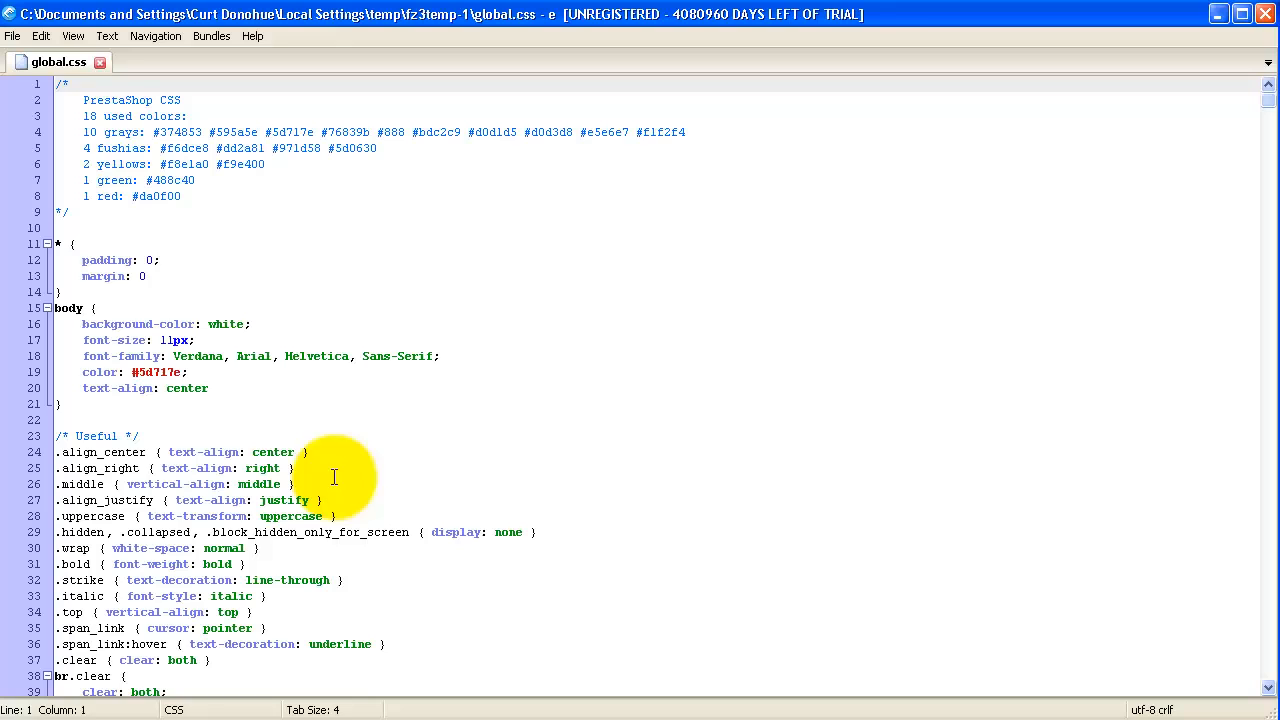
mouse_move(396, 442)
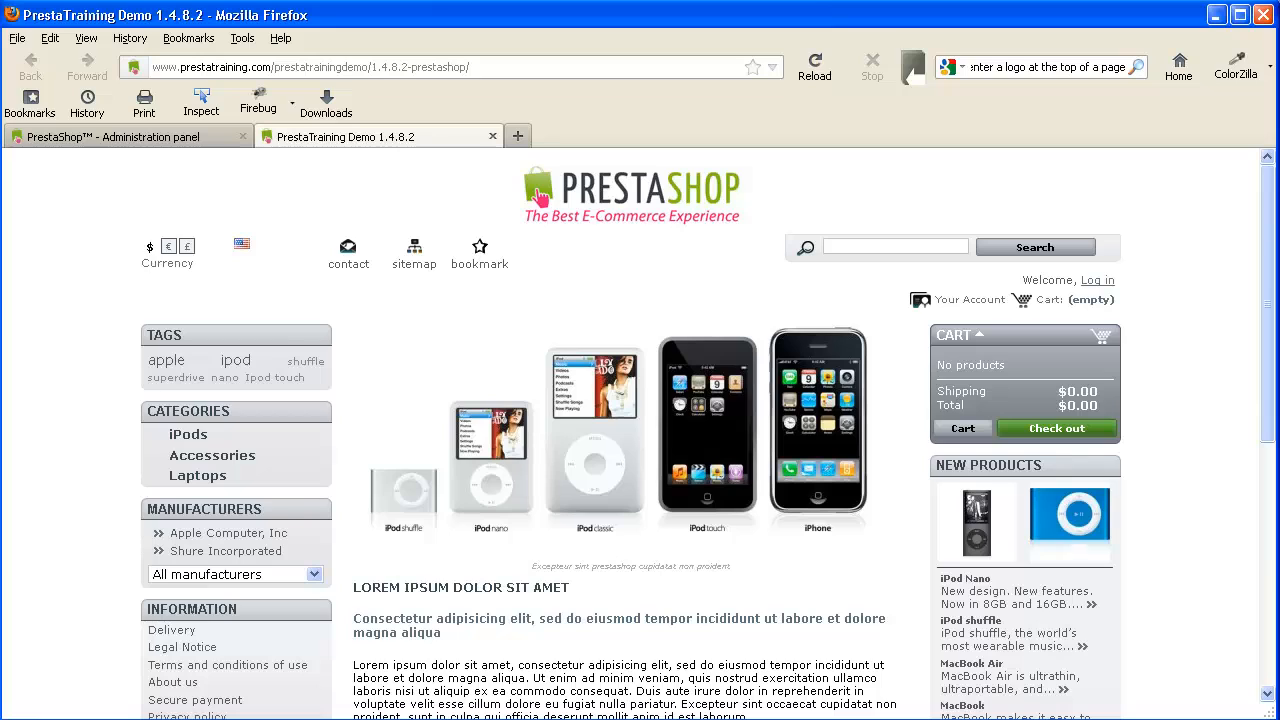
mouse_move(810, 176)
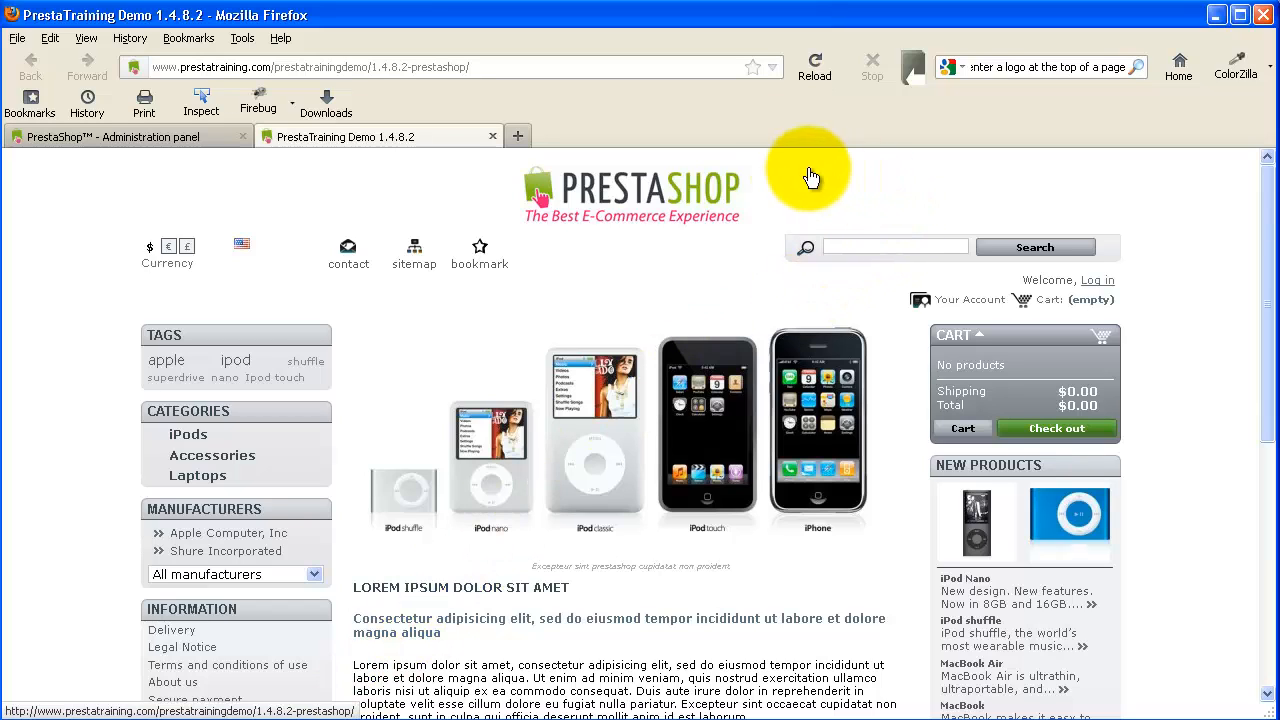
mouse_move(616, 284)
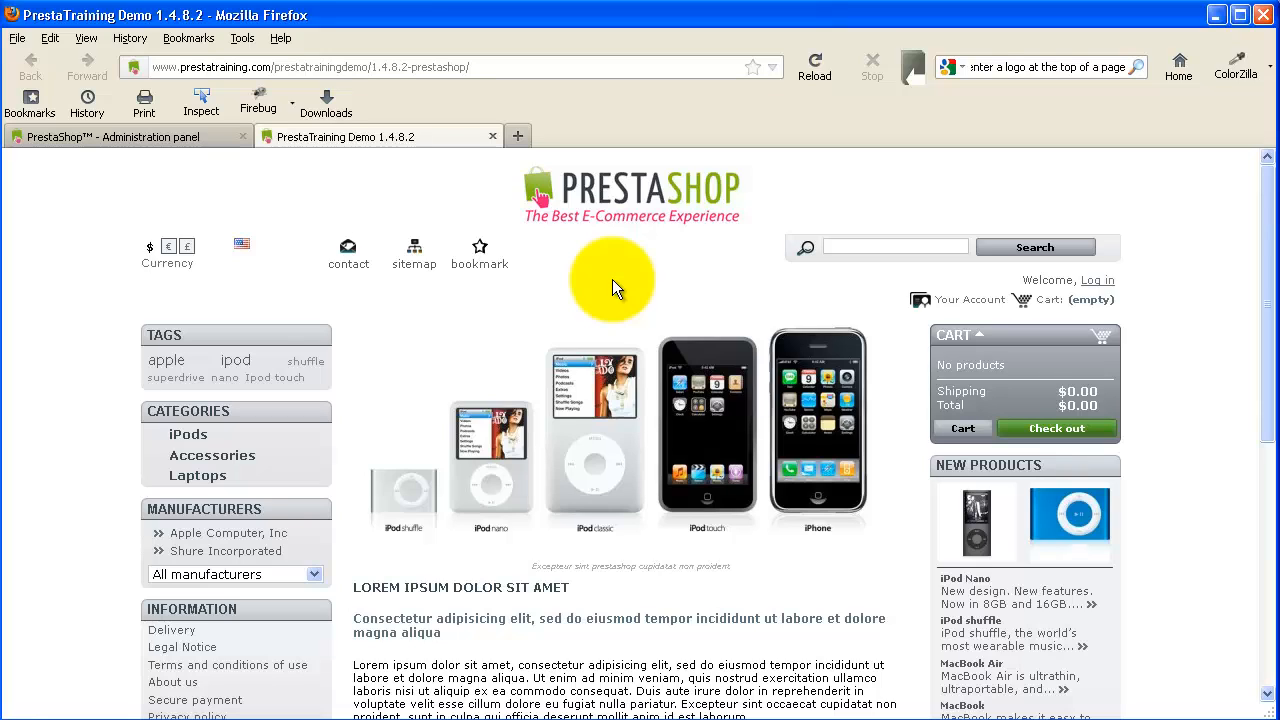
- Inspect the store's page header with Firebug to show its markup and styles
right_click(610, 278)
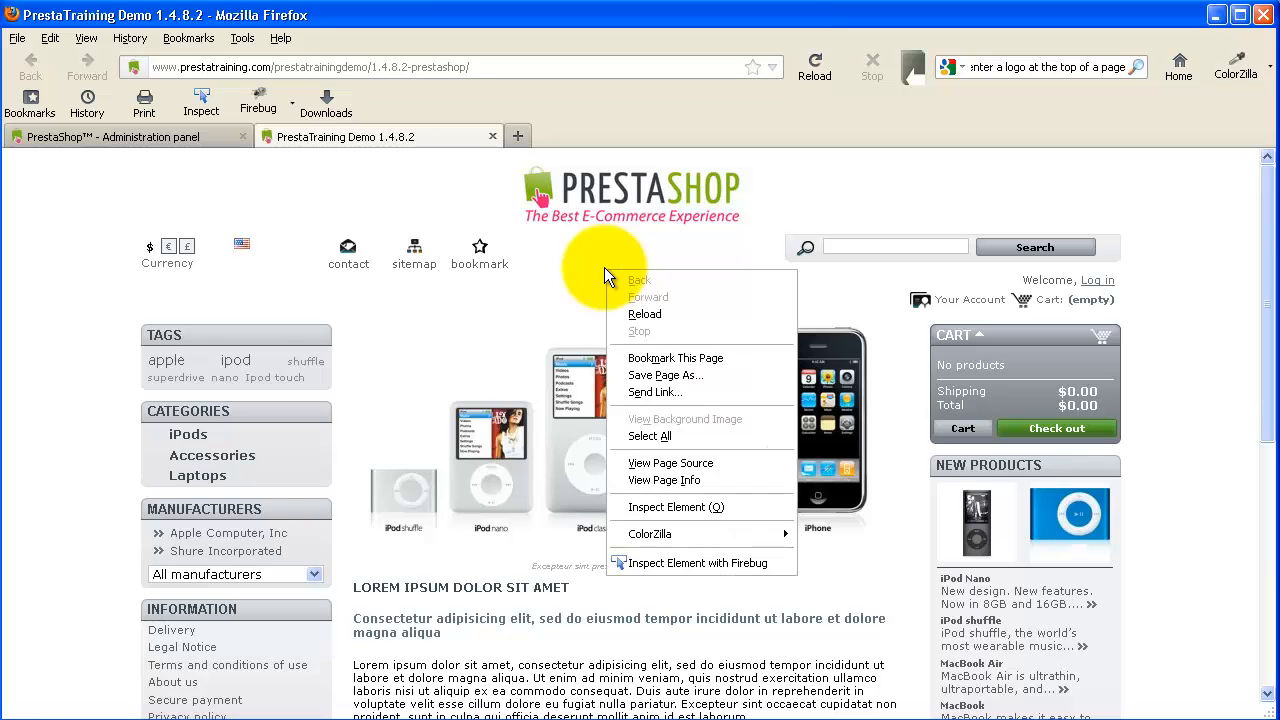
mouse_move(670, 564)
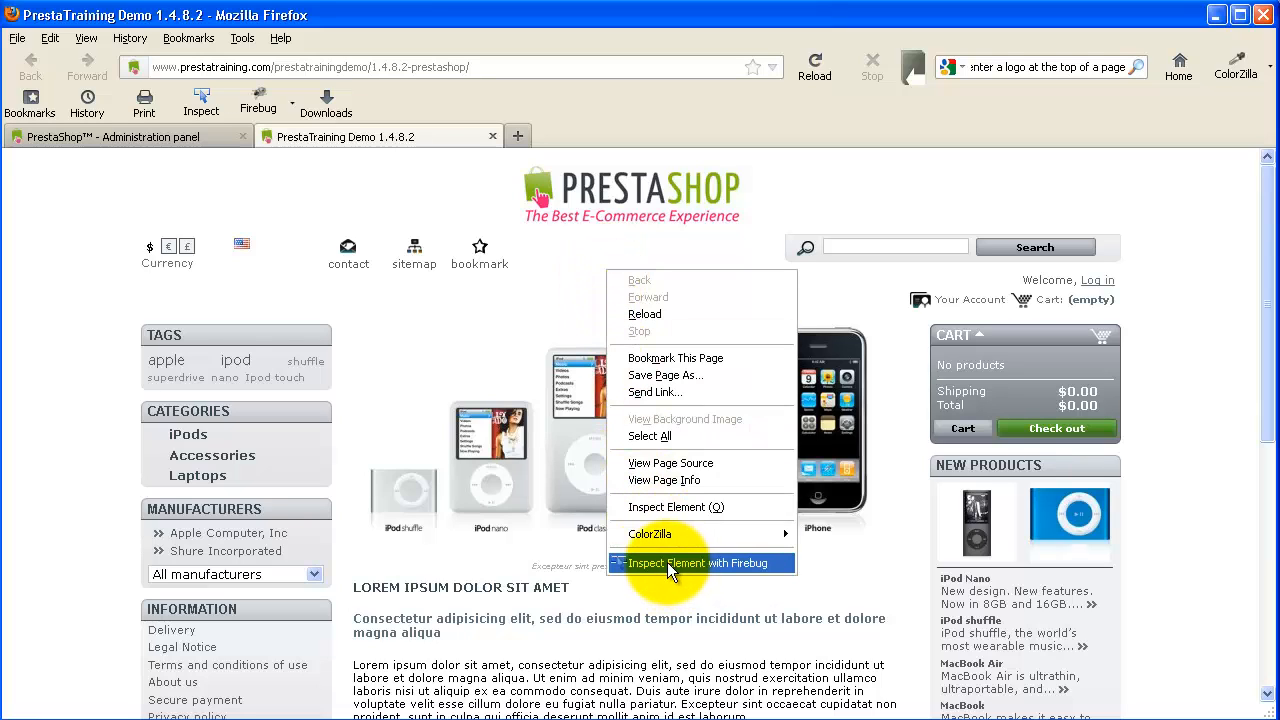
mouse_move(728, 568)
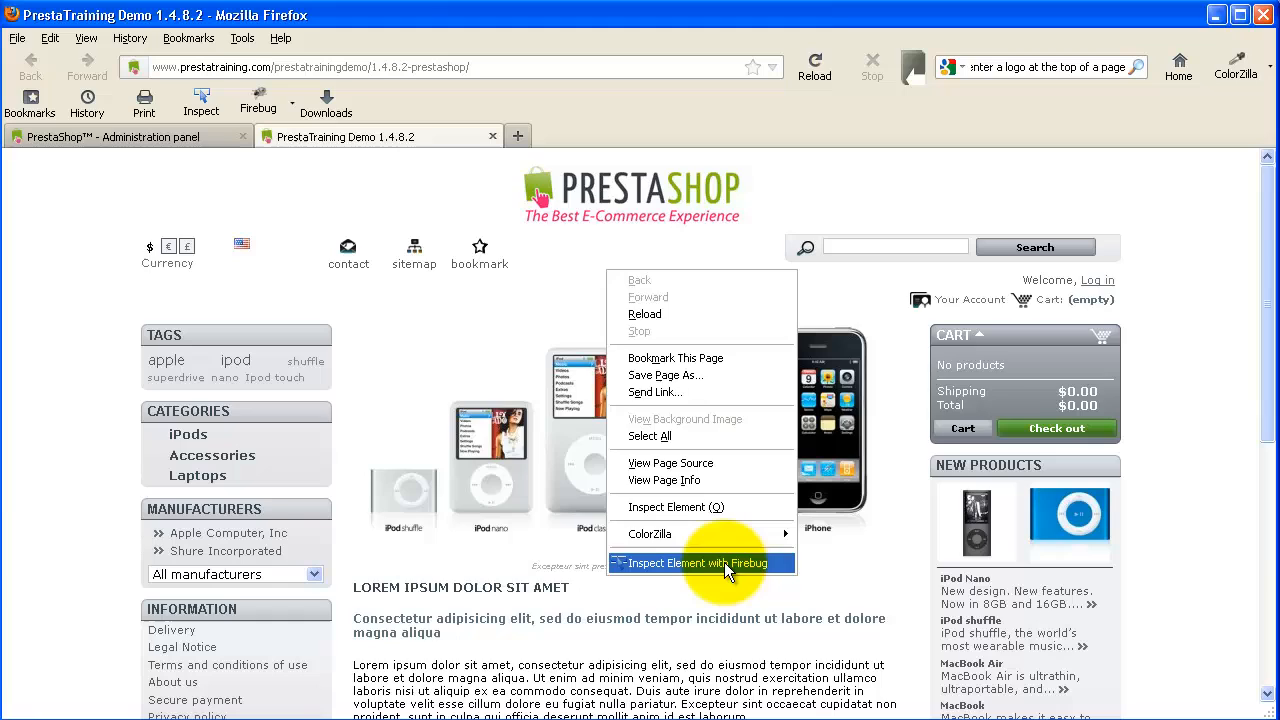
click(692, 564)
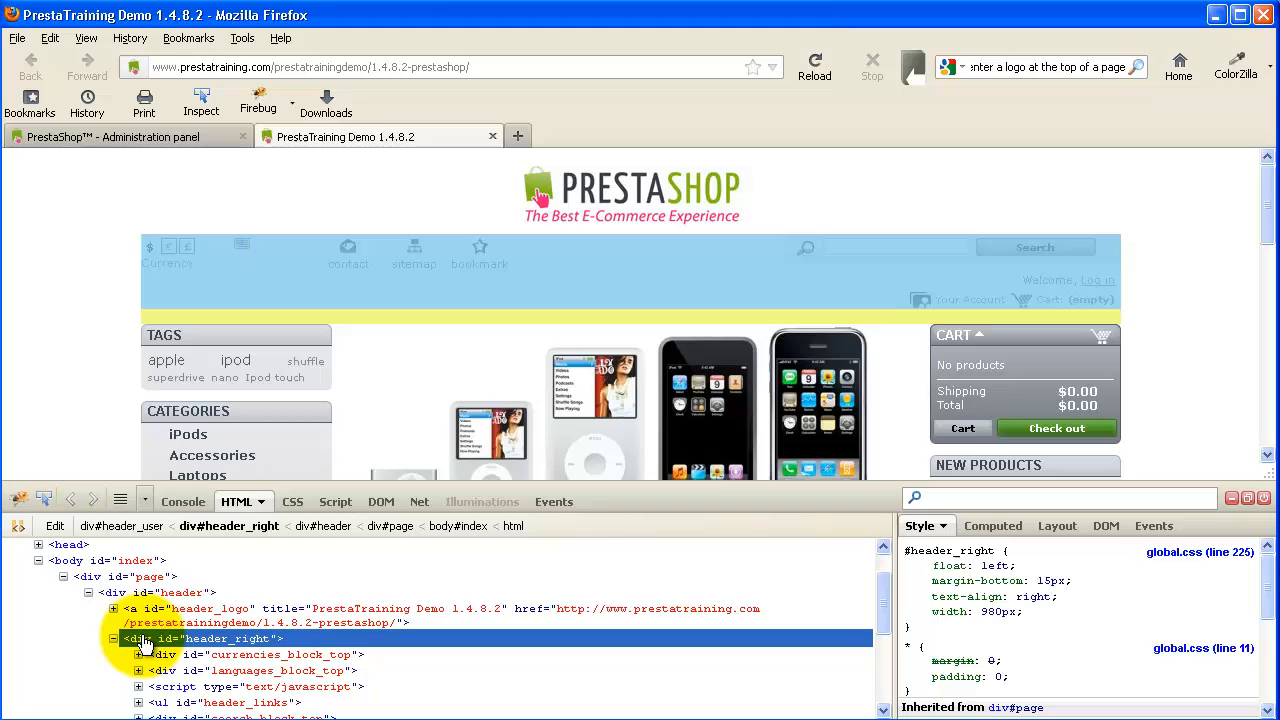
mouse_move(360, 650)
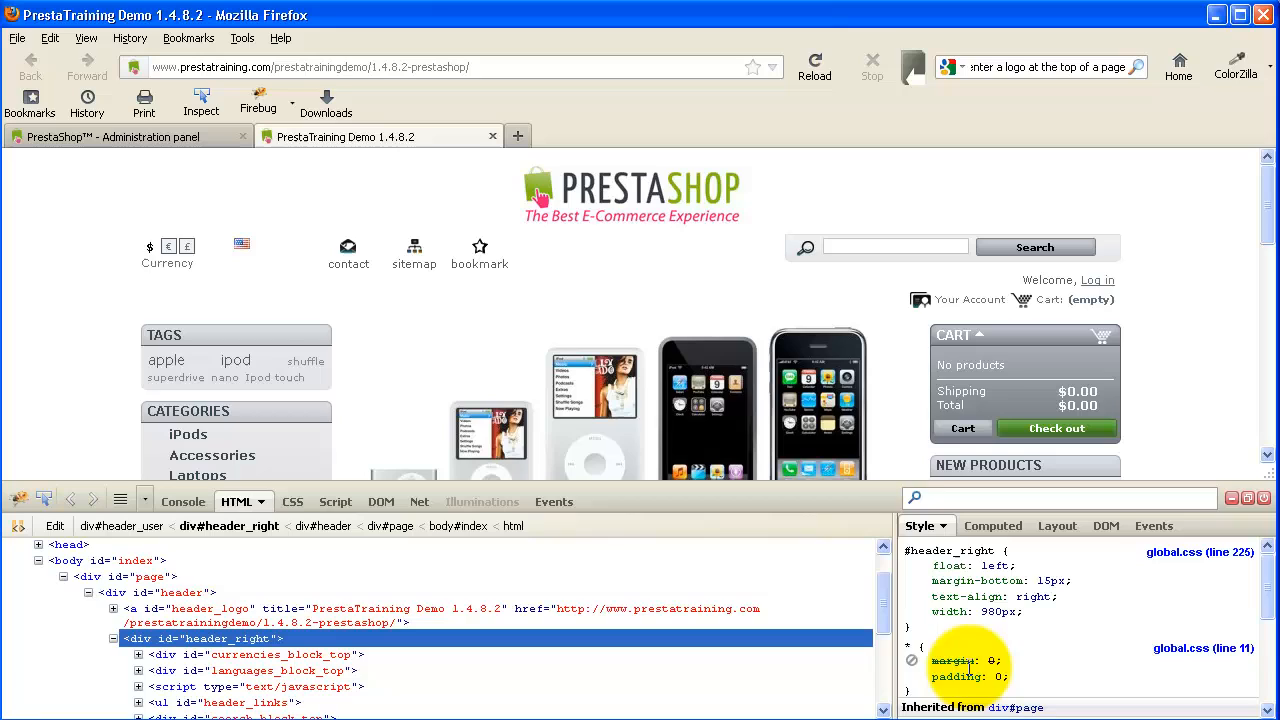
mouse_move(630, 200)
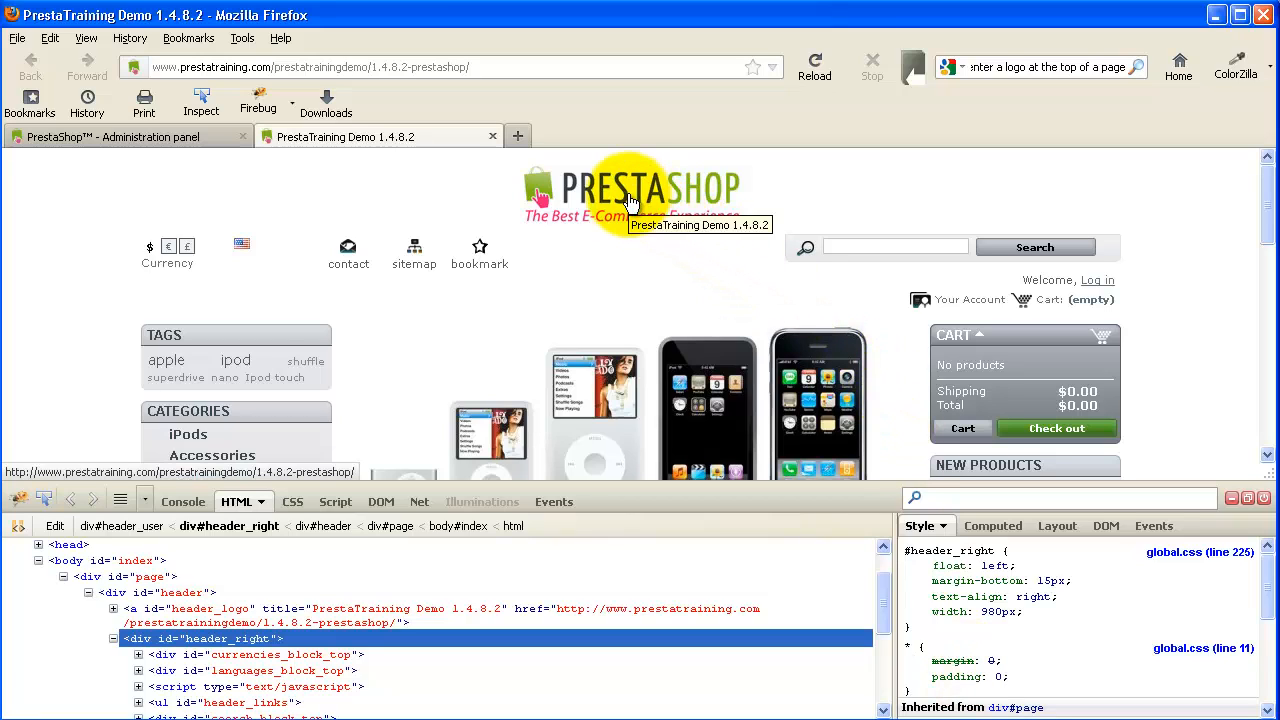
mouse_move(624, 200)
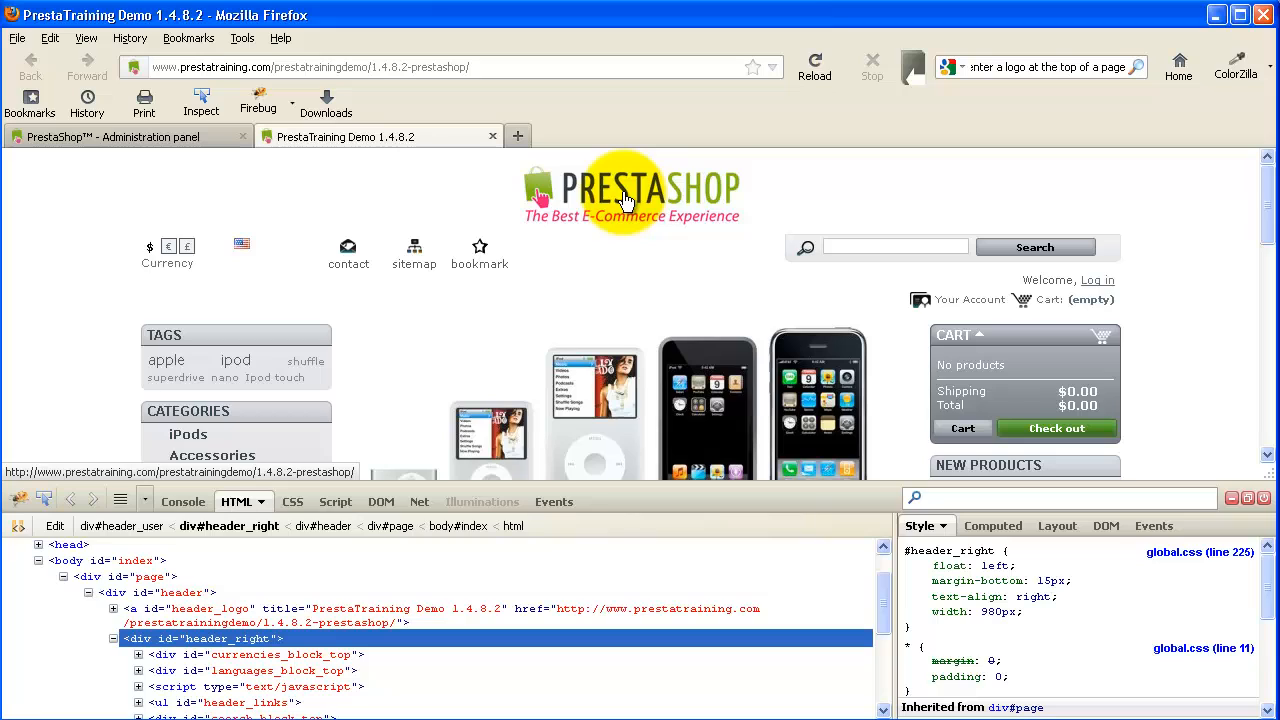
mouse_move(708, 218)
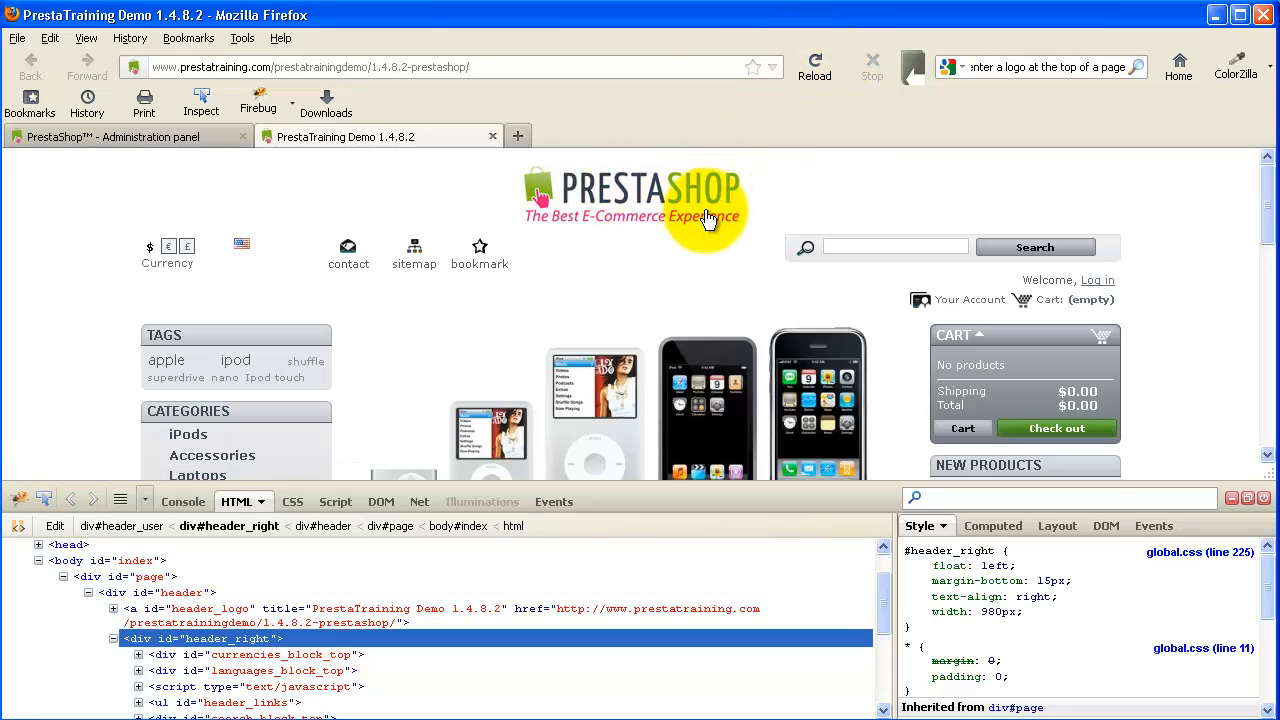
mouse_move(670, 256)
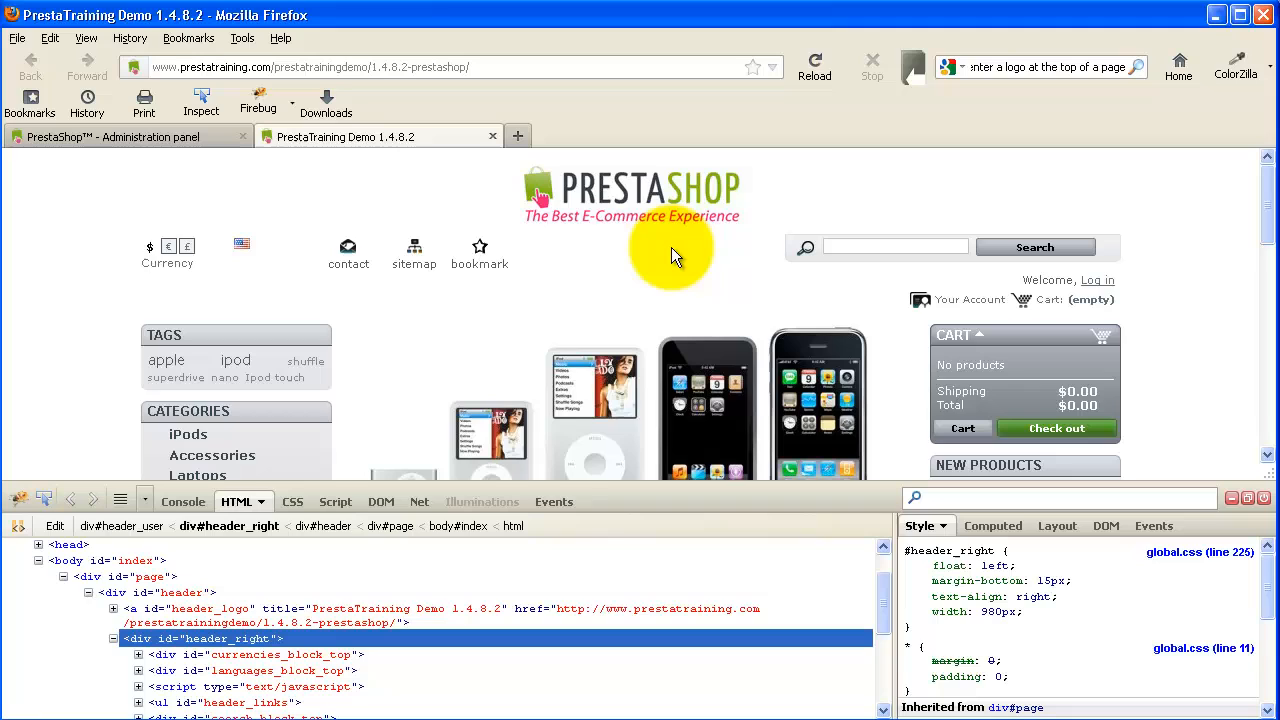
mouse_move(284, 510)
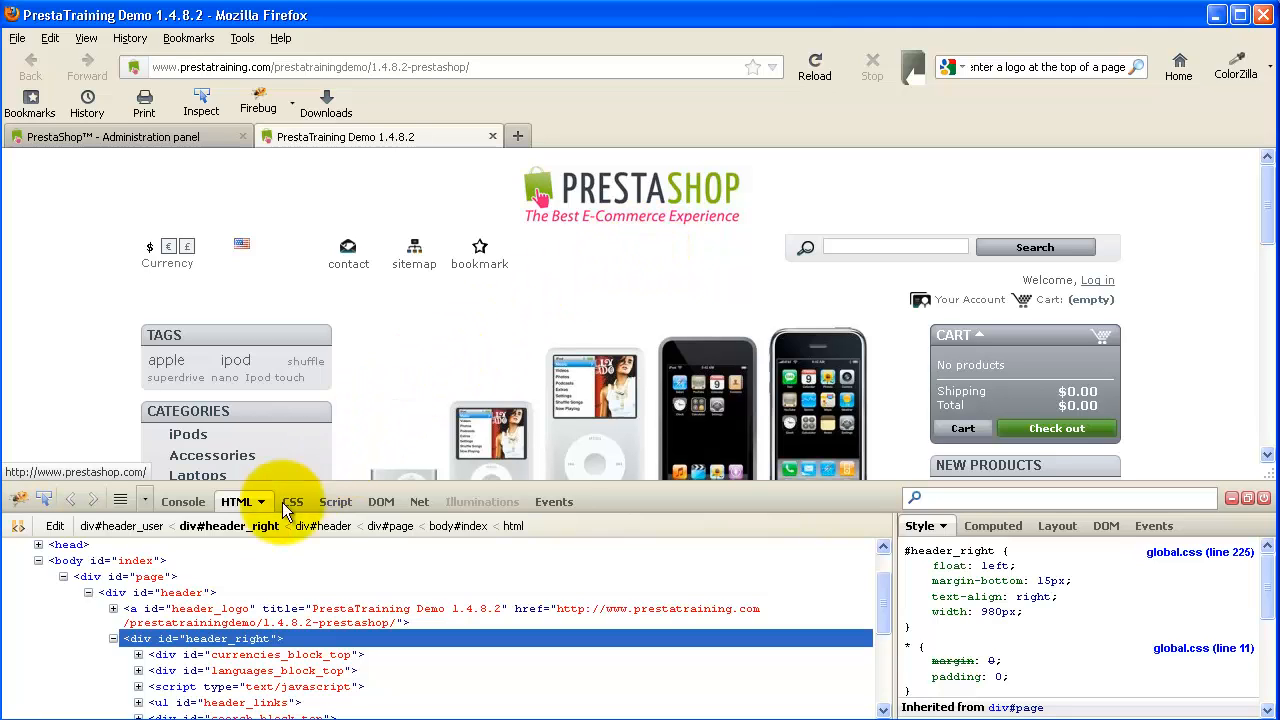
mouse_move(184, 258)
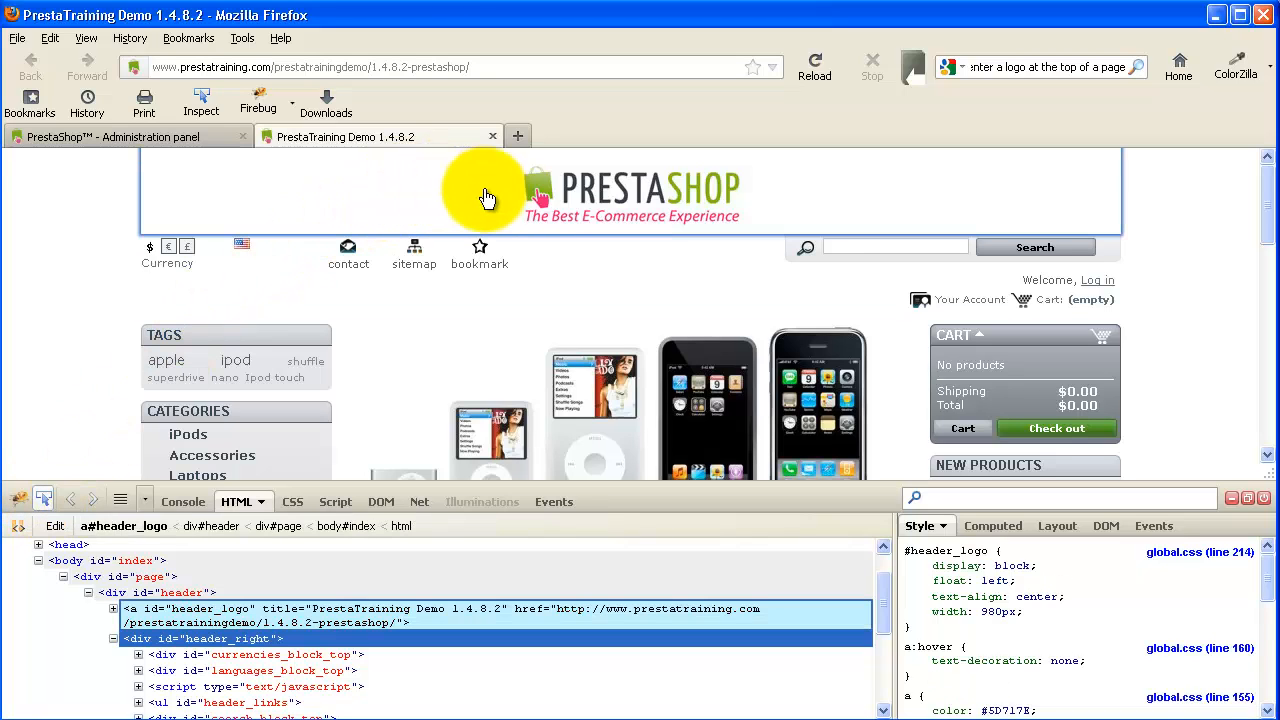
mouse_move(478, 204)
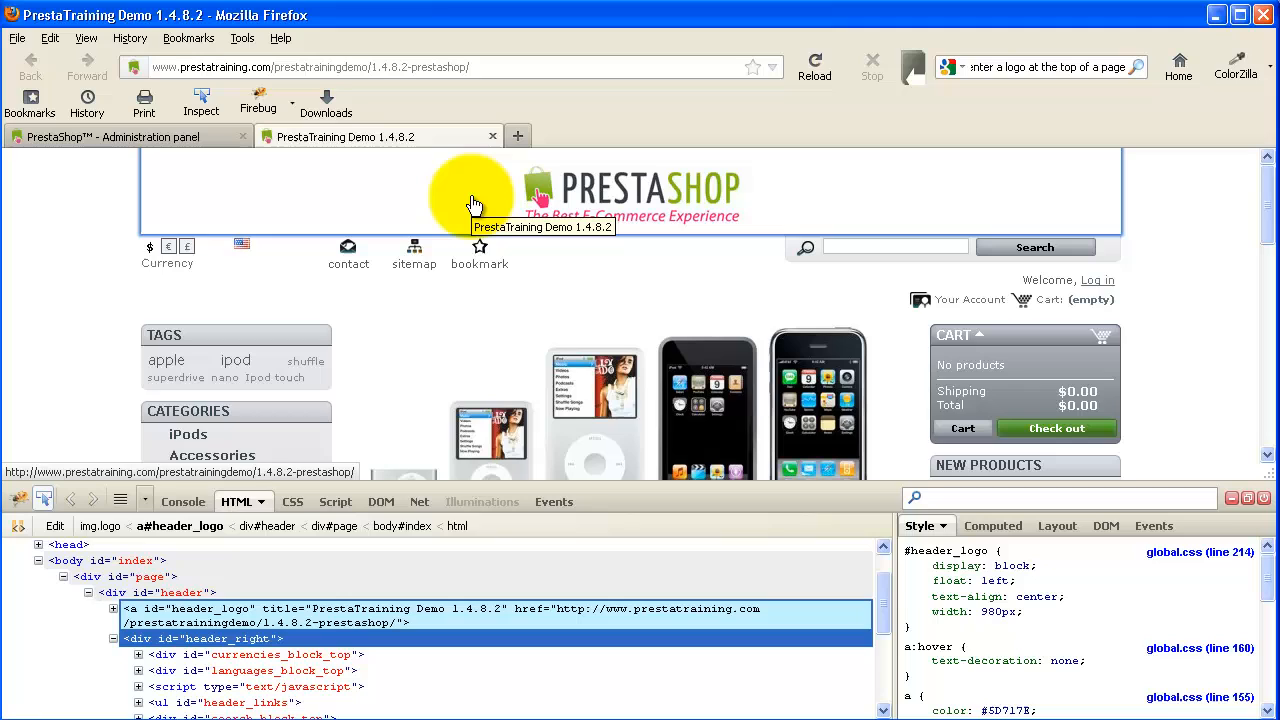
mouse_move(170, 320)
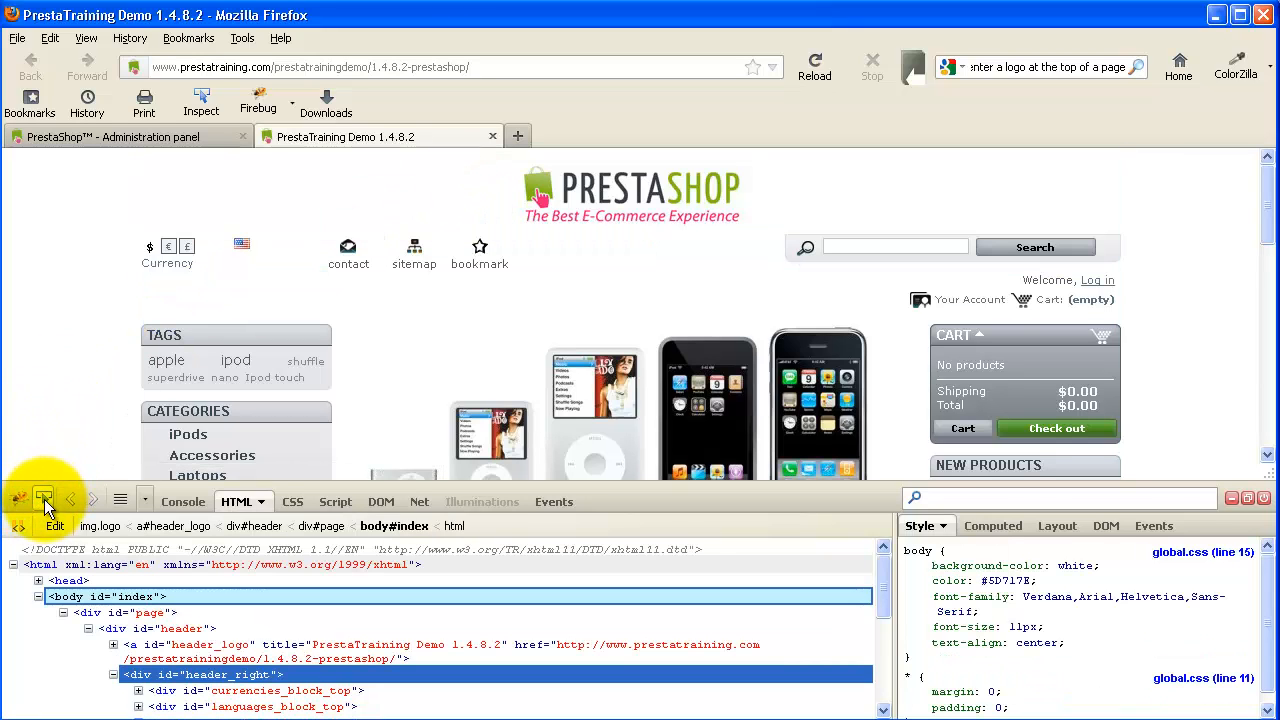
mouse_move(44, 500)
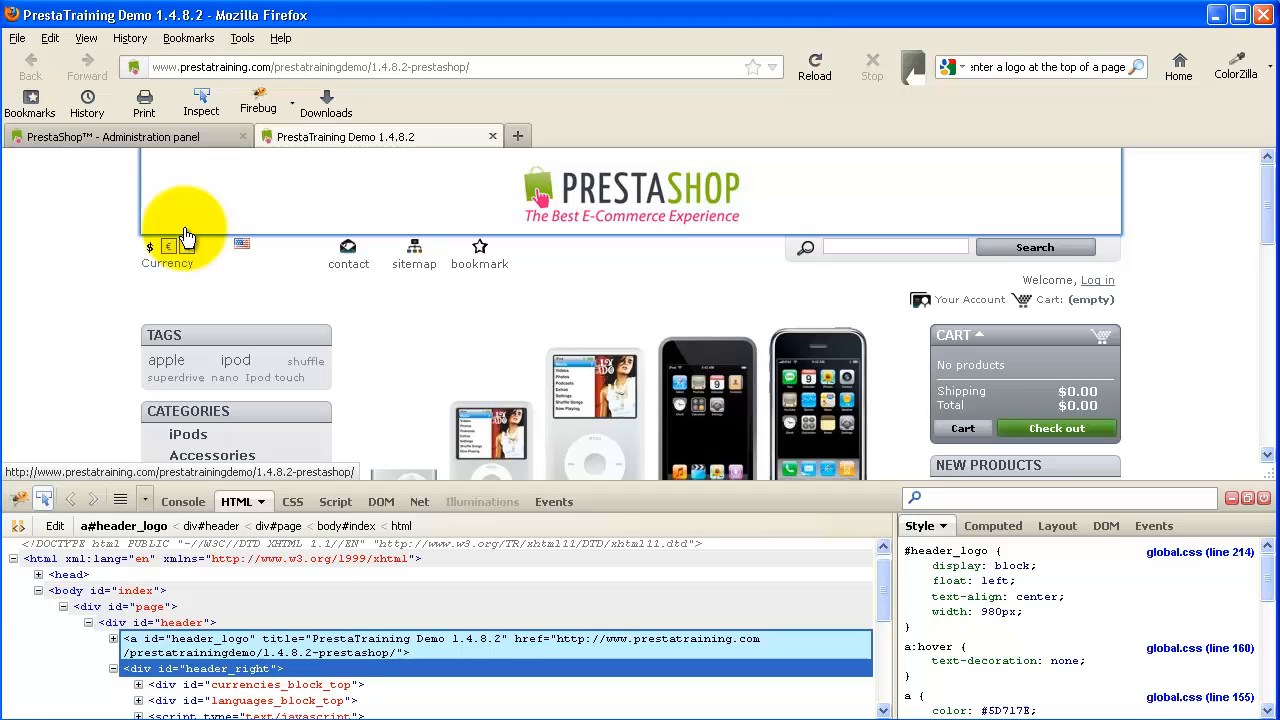
mouse_move(336, 236)
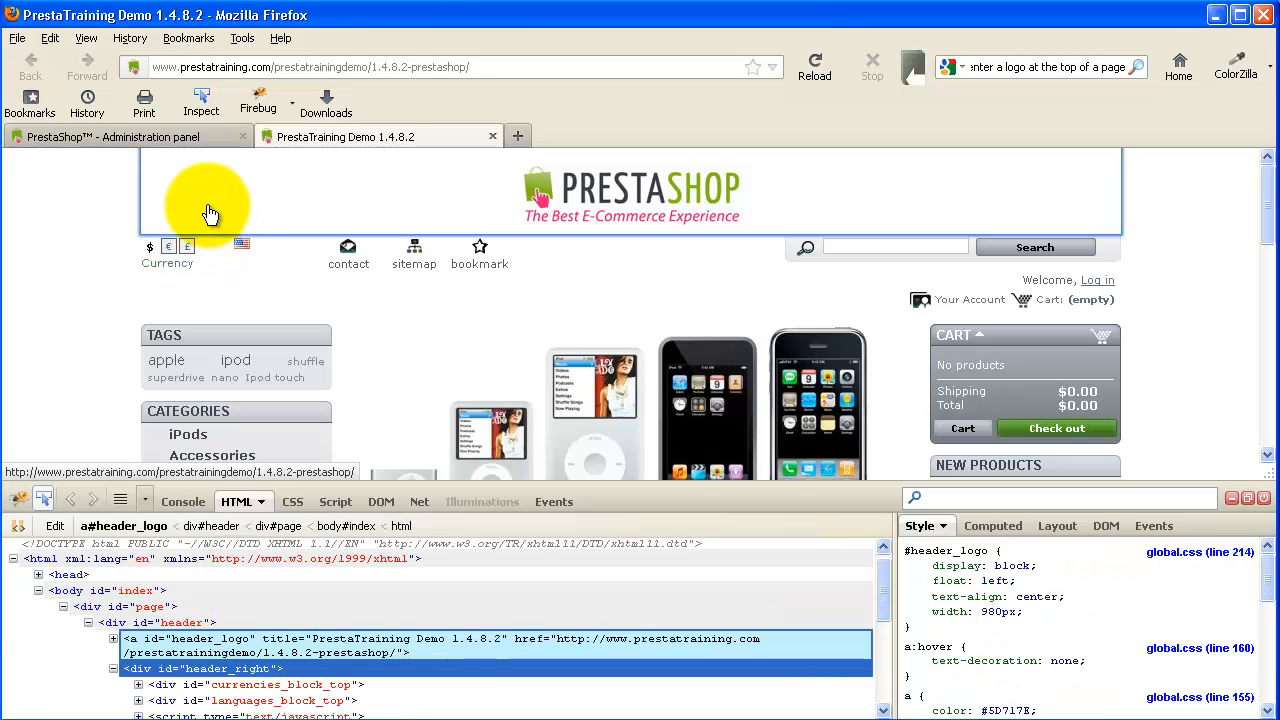
- Inspect the store logo link to view its #header_logo rules in global.css
click(582, 192)
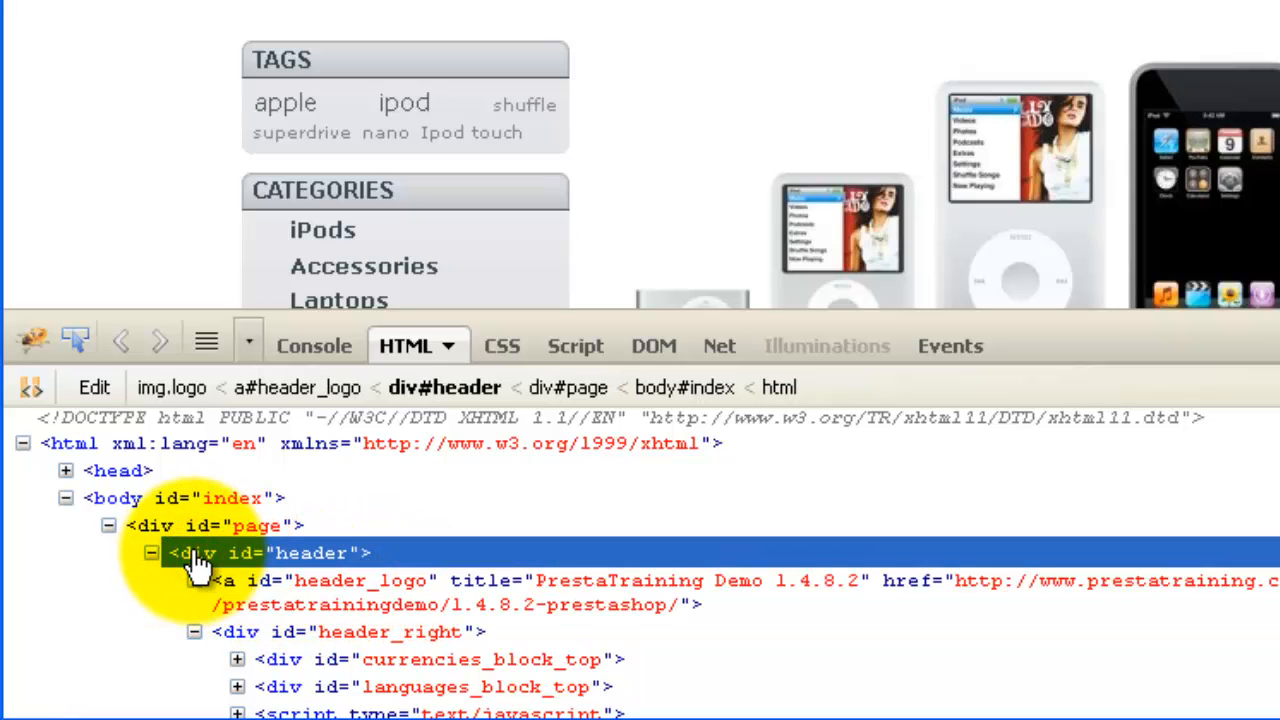
- Review the header_right div's global.css rules, then reload the store page
scroll(up, 3)
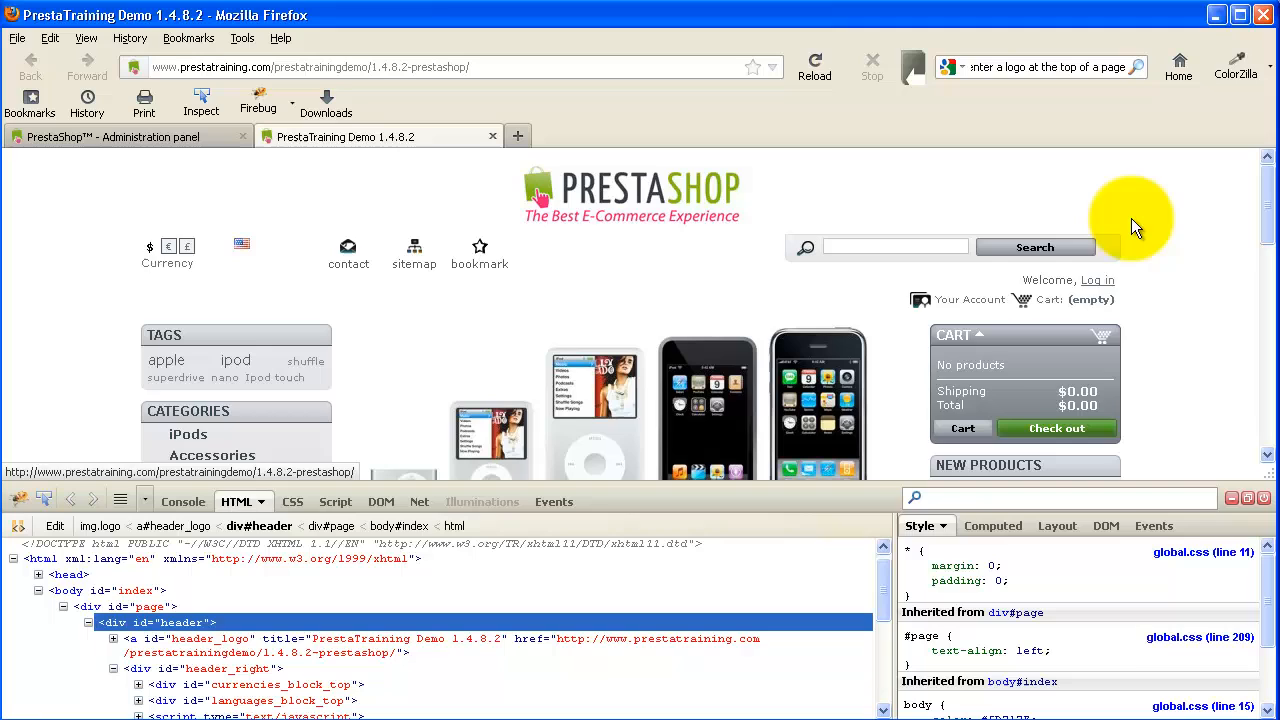
mouse_move(652, 204)
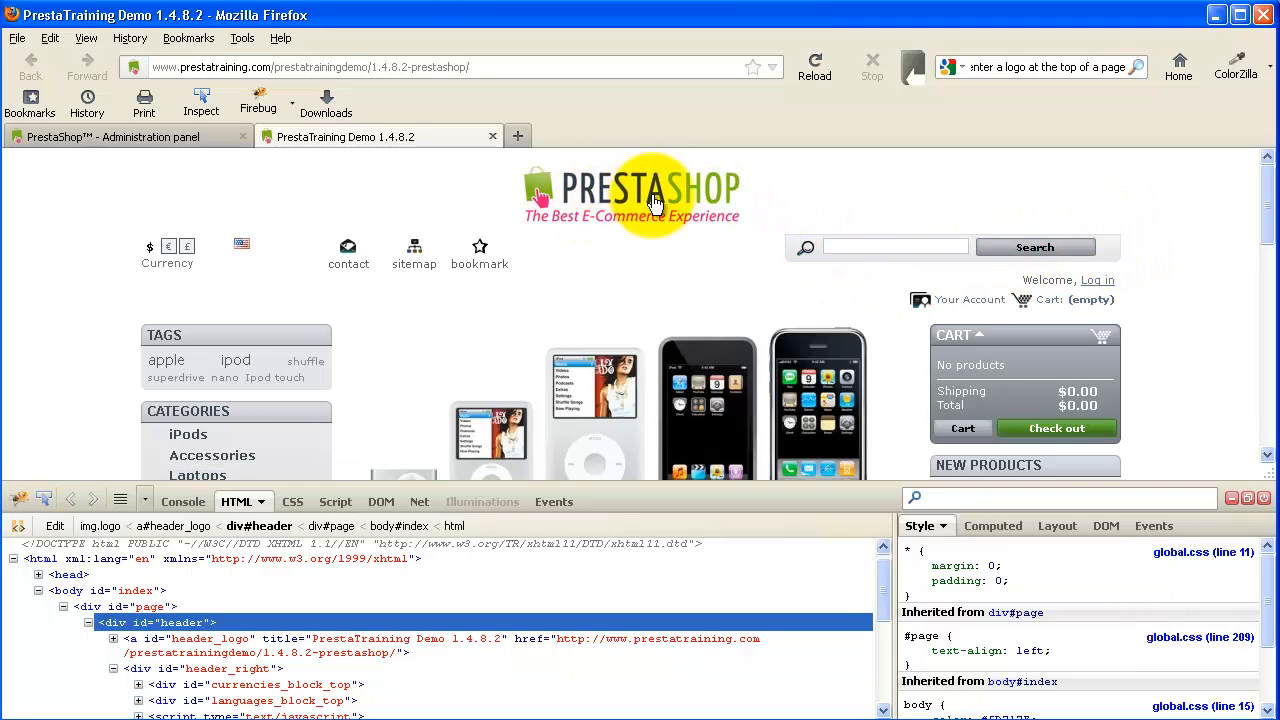
mouse_move(480, 256)
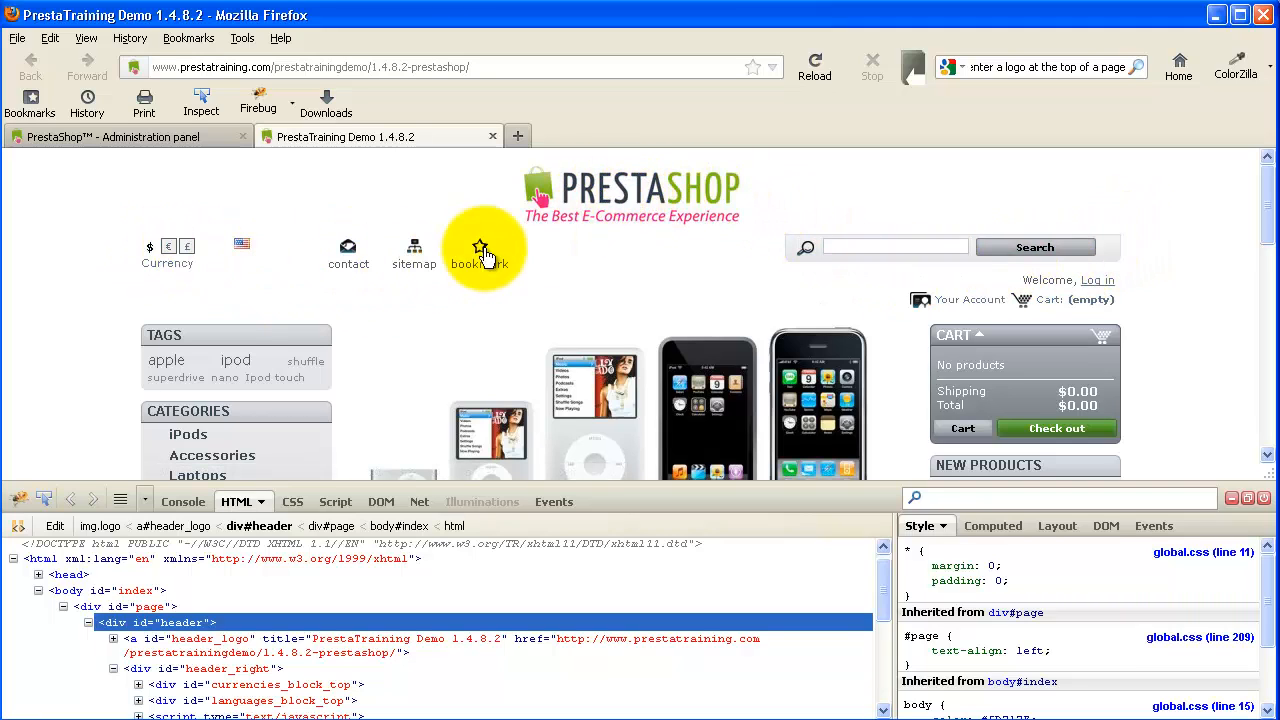
mouse_move(1000, 248)
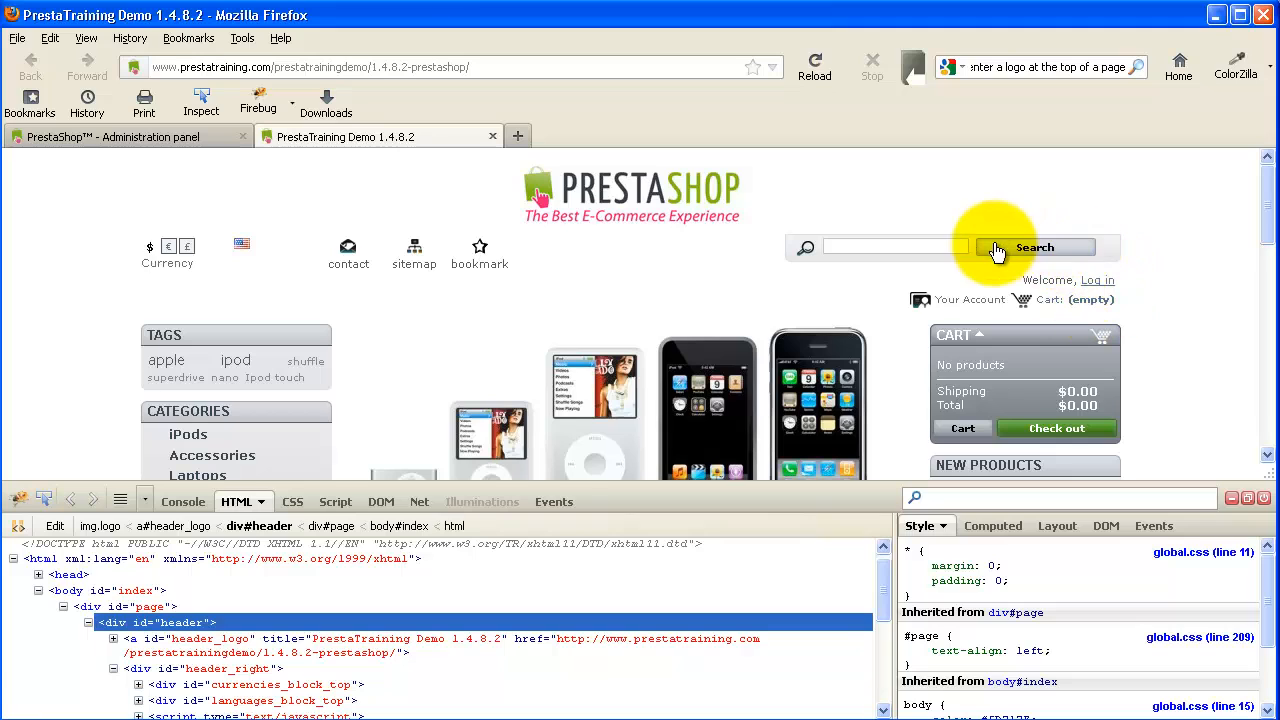
mouse_move(162, 342)
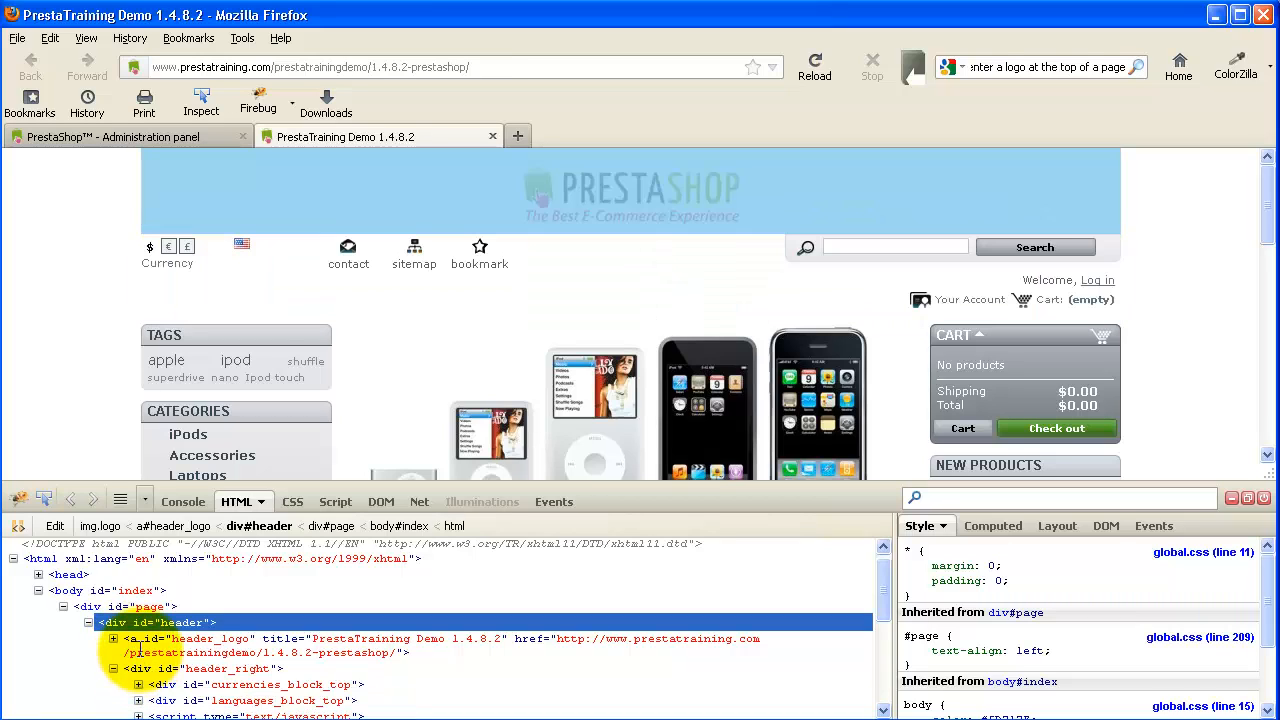
mouse_move(138, 650)
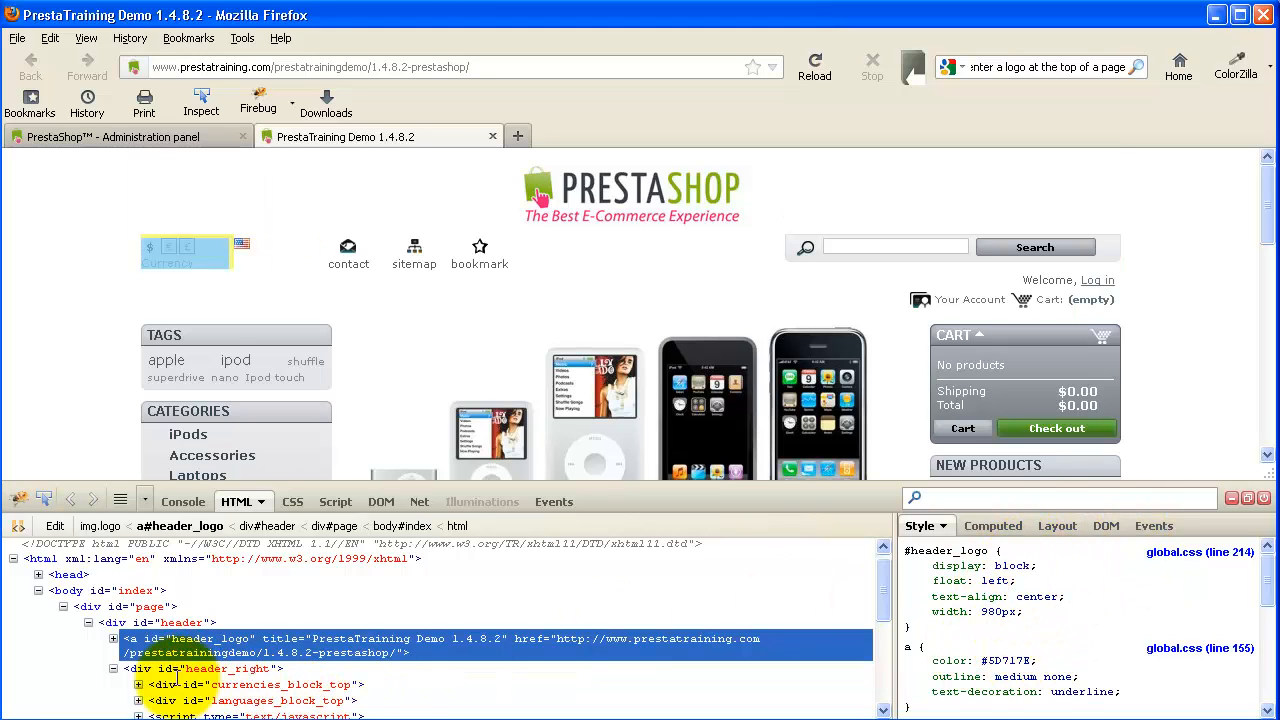
click(212, 668)
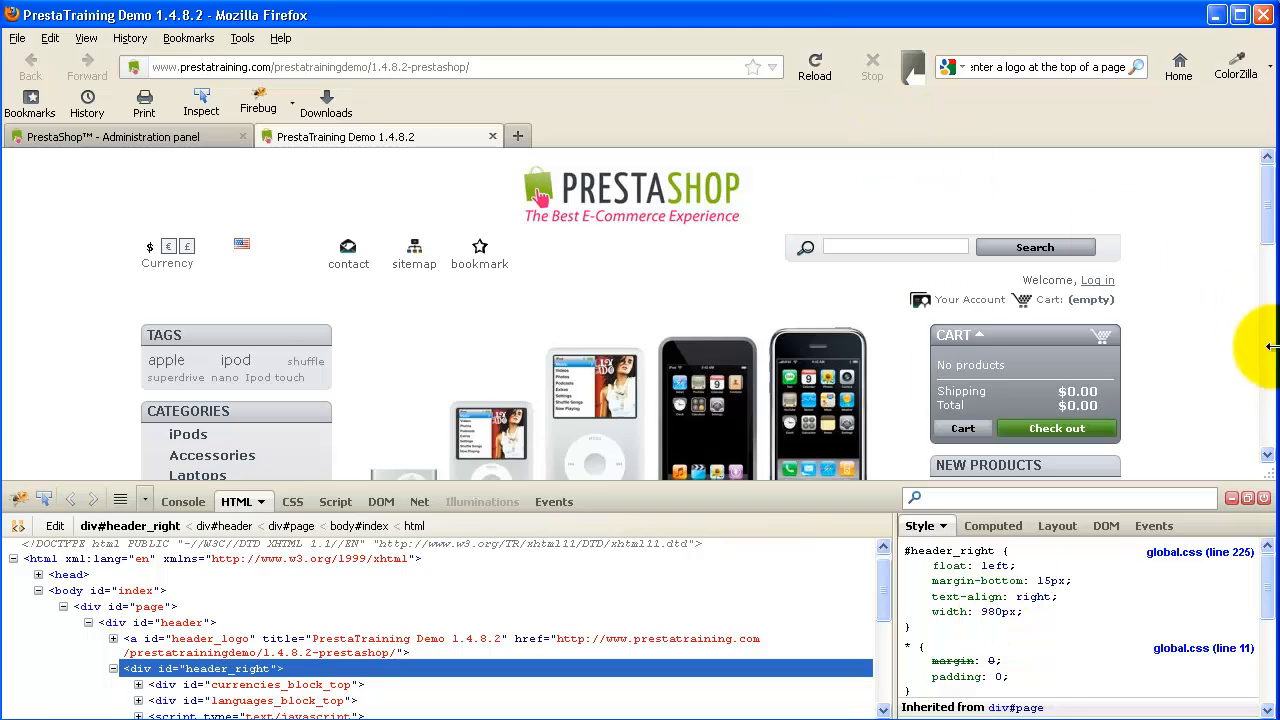
mouse_move(764, 520)
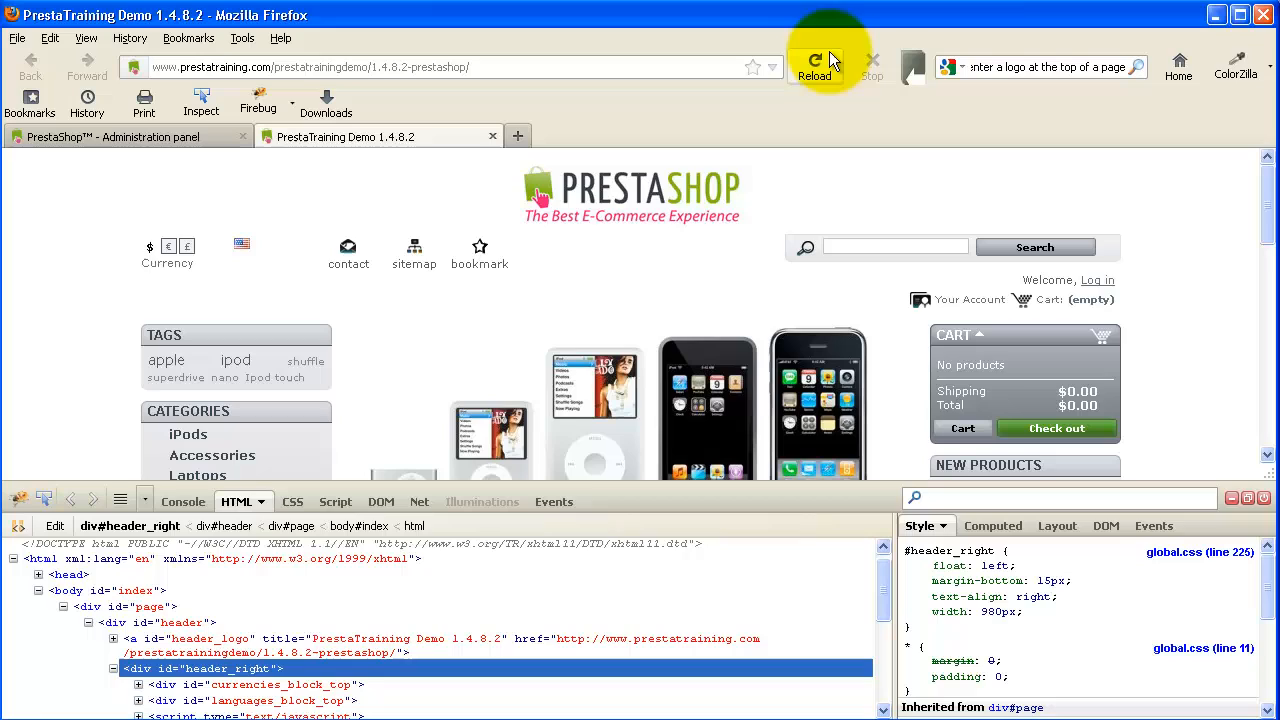
click(814, 68)
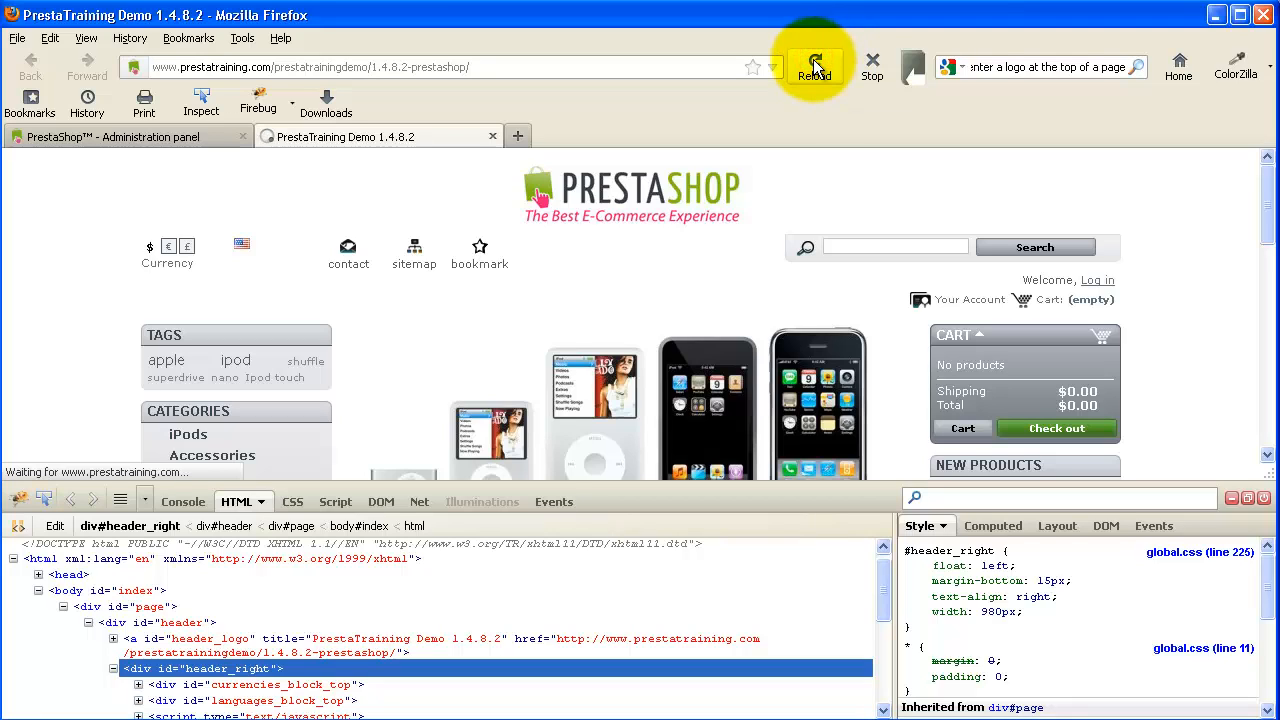
- Reload the storefront so the logo returns to its left-aligned position
click(812, 66)
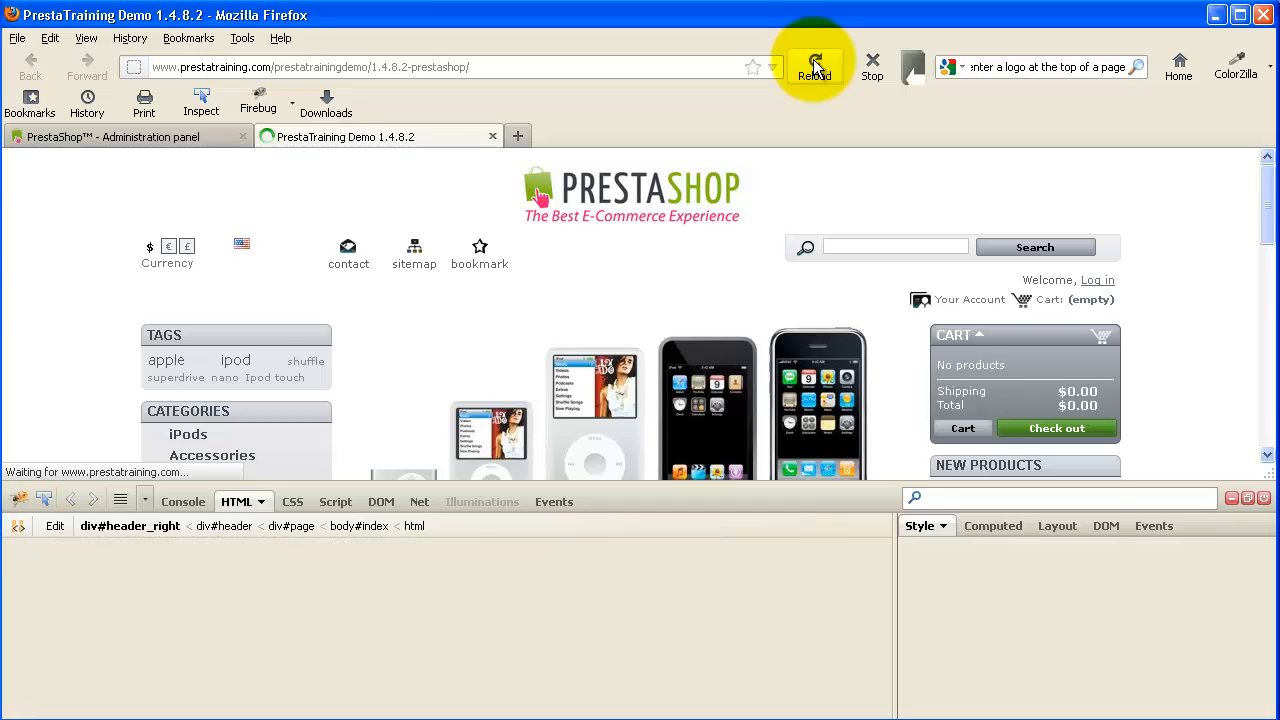
click(814, 68)
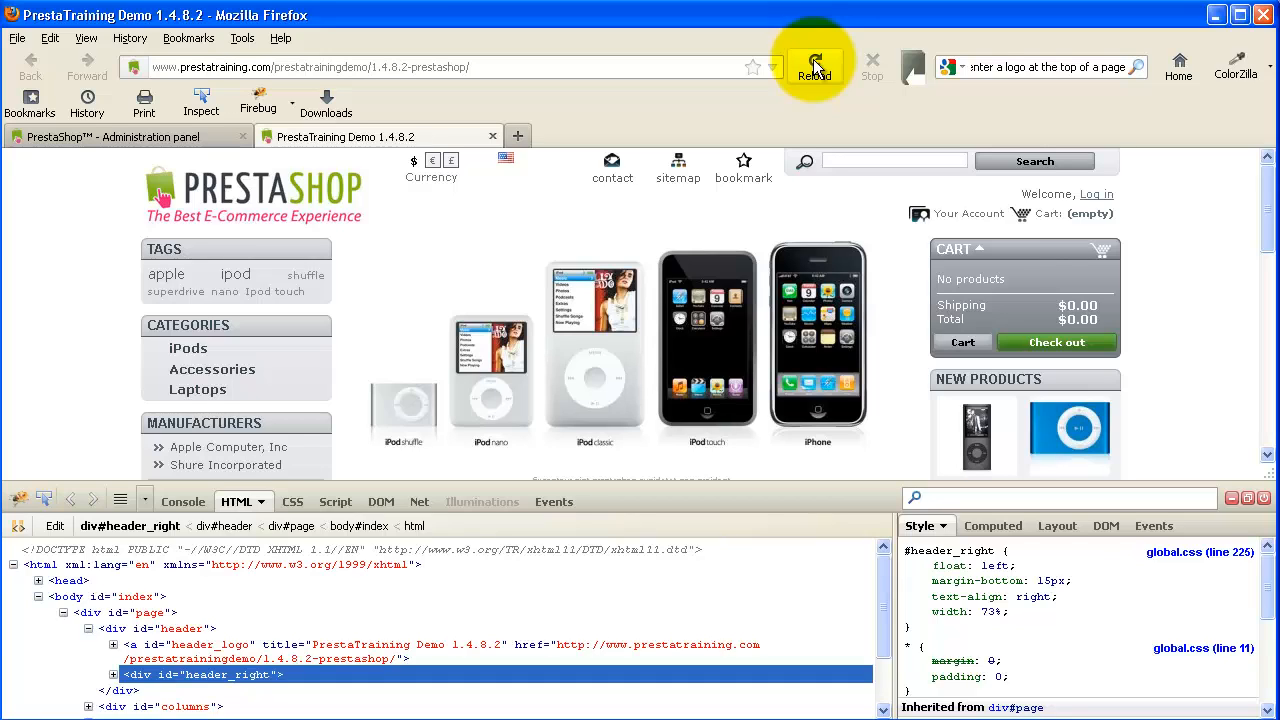
mouse_move(720, 62)
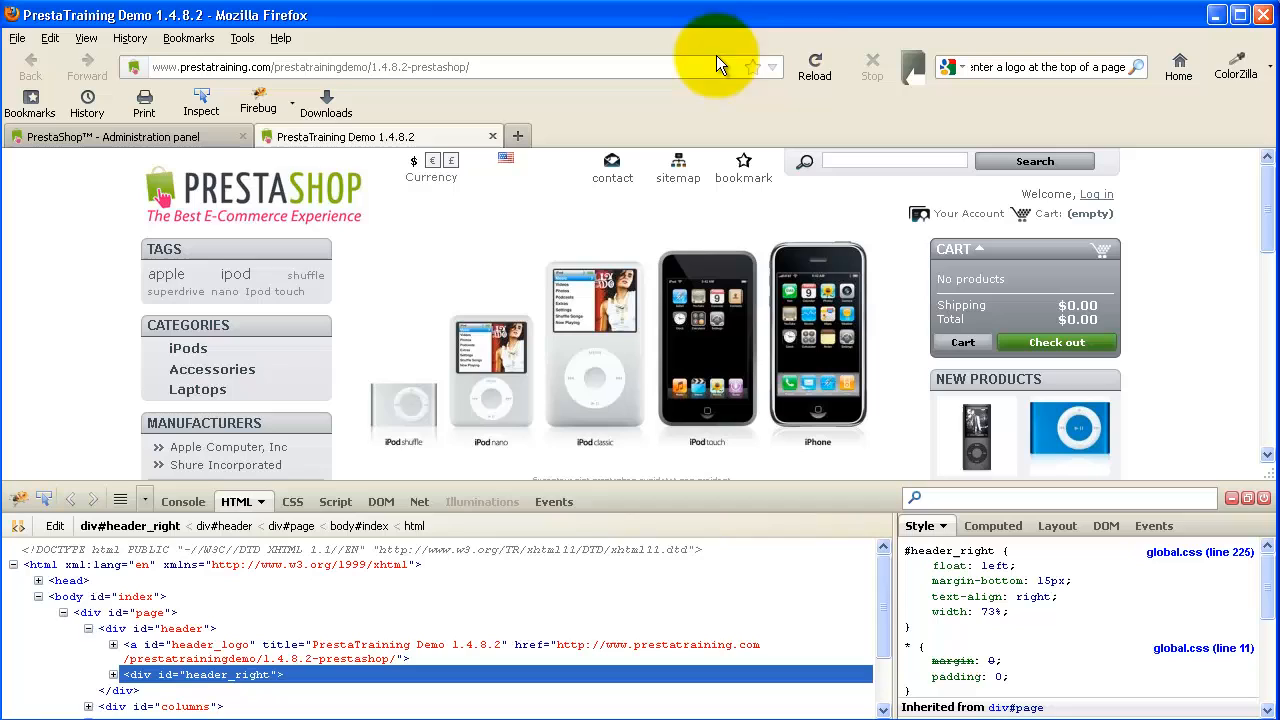
mouse_move(336, 196)
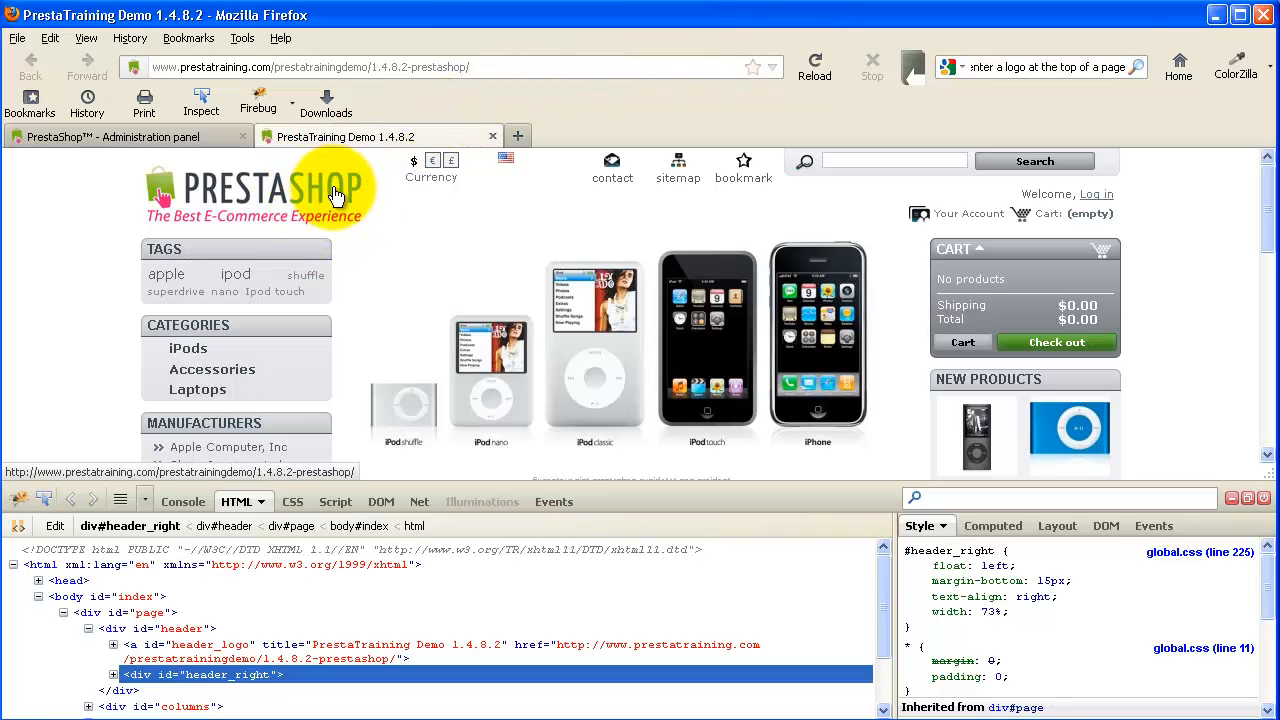
mouse_move(364, 208)
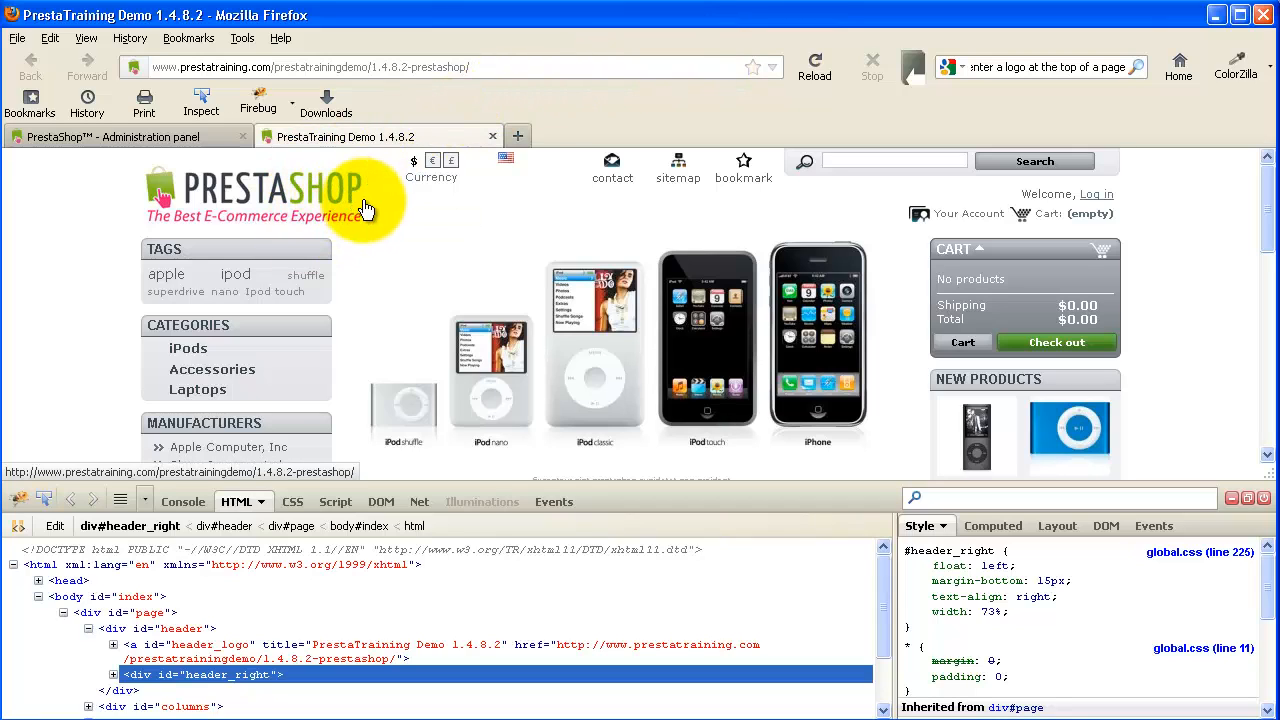